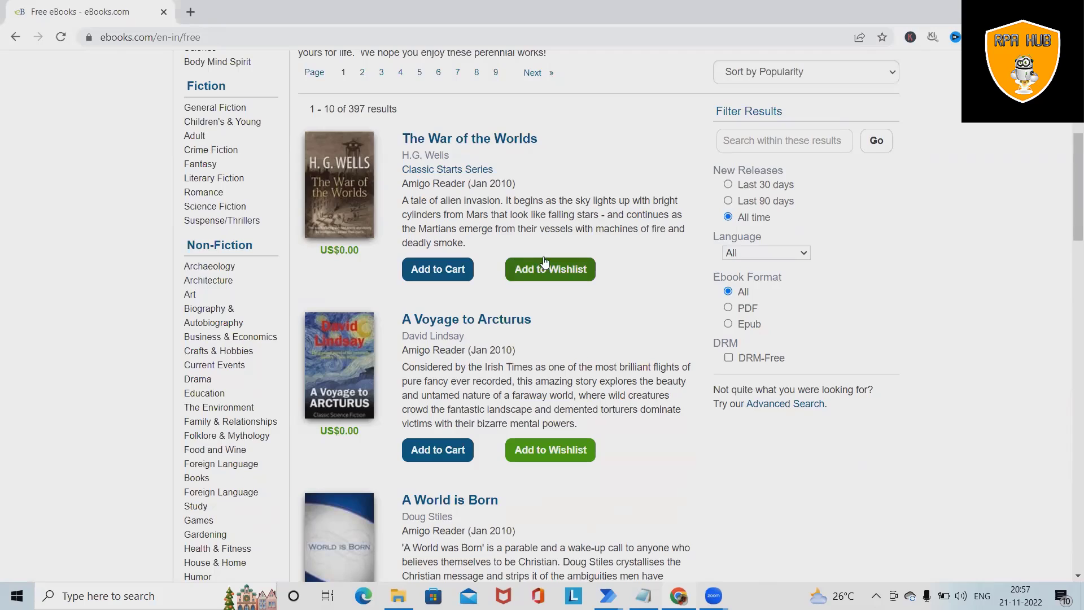
Run the two-action flow to open ebooks.com in Chrome and extract the paged listings into Excel
{"action": "scroll", "scroll_direction": "down", "scroll_amount": 3}
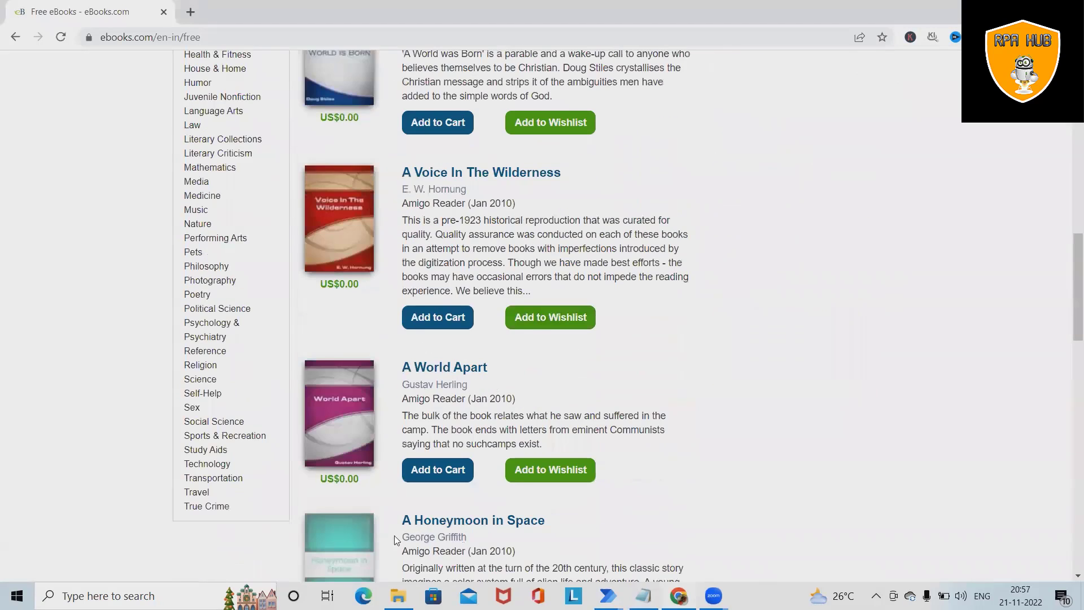
{"action": "scroll", "scroll_direction": "down", "scroll_amount": 3}
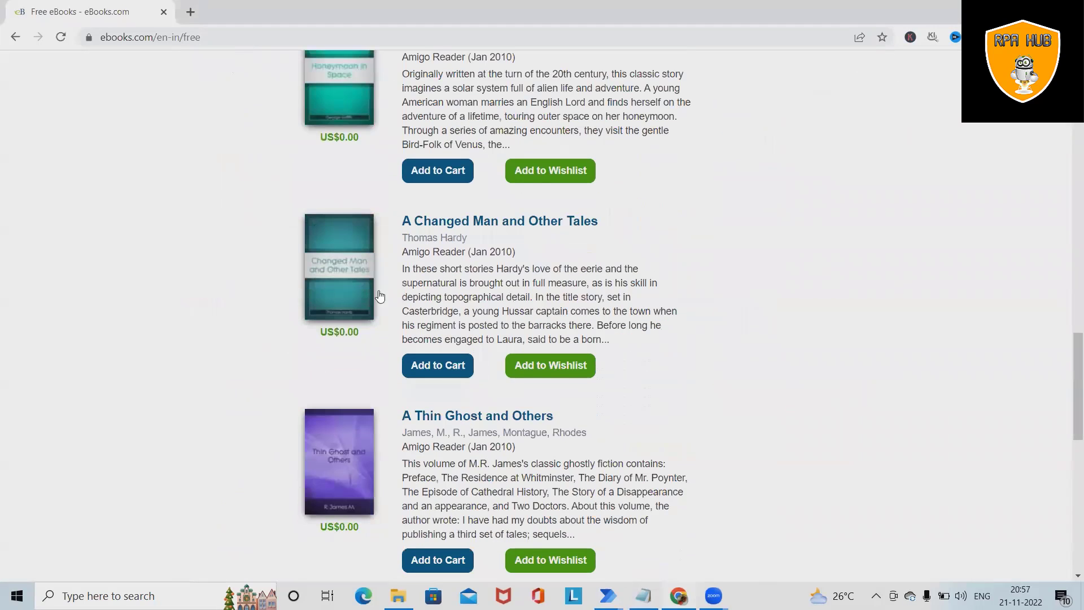
{"action": "scroll", "scroll_direction": "up", "scroll_amount": 3}
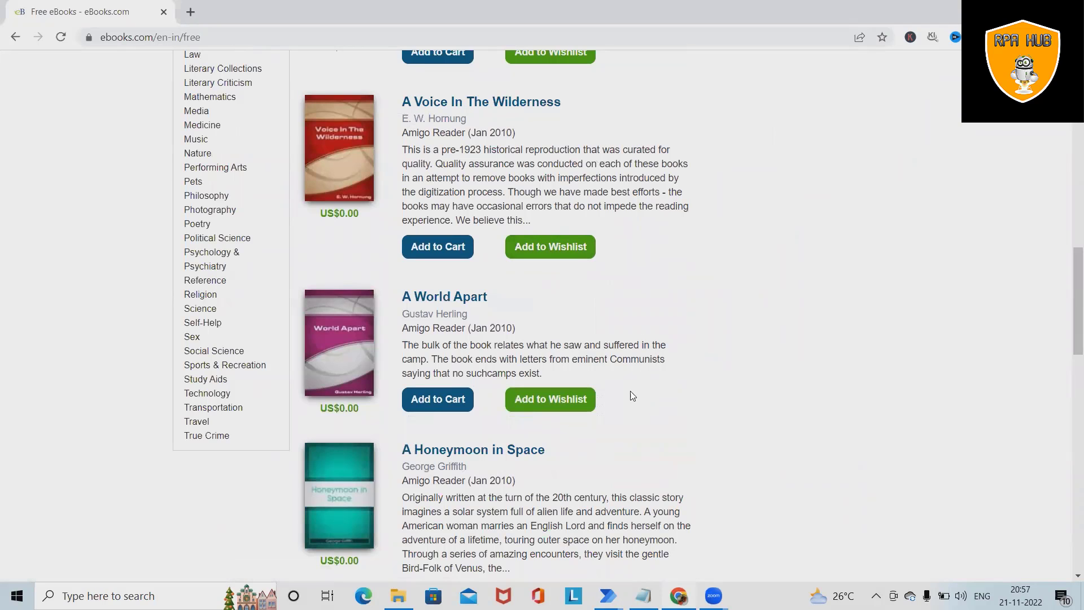
{"action": "mouse_move", "coordinate": [569, 410]}
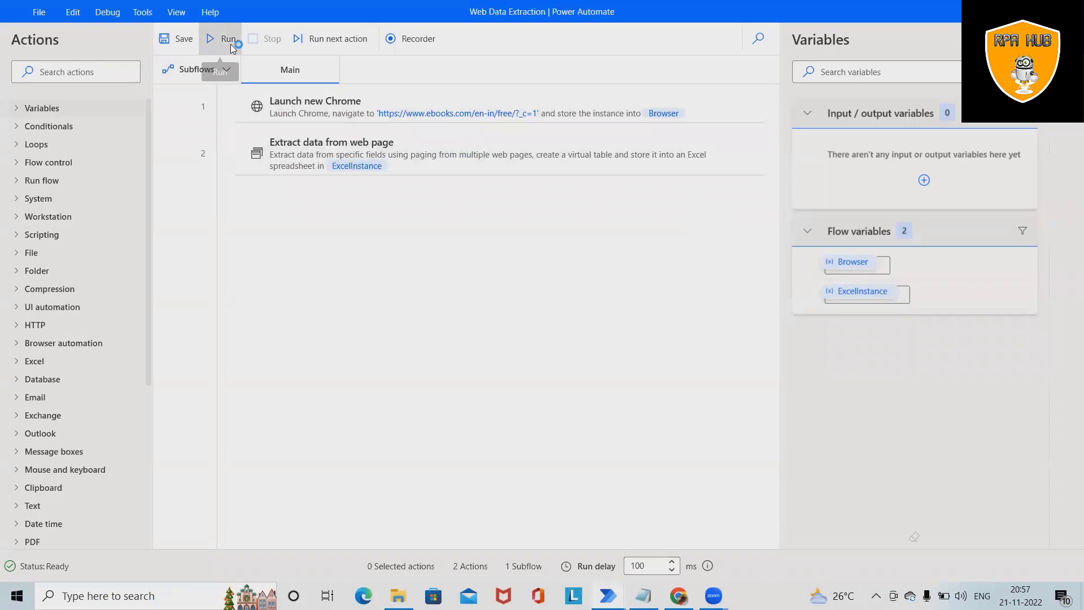
{"action": "left_click", "coordinate": [223, 38]}
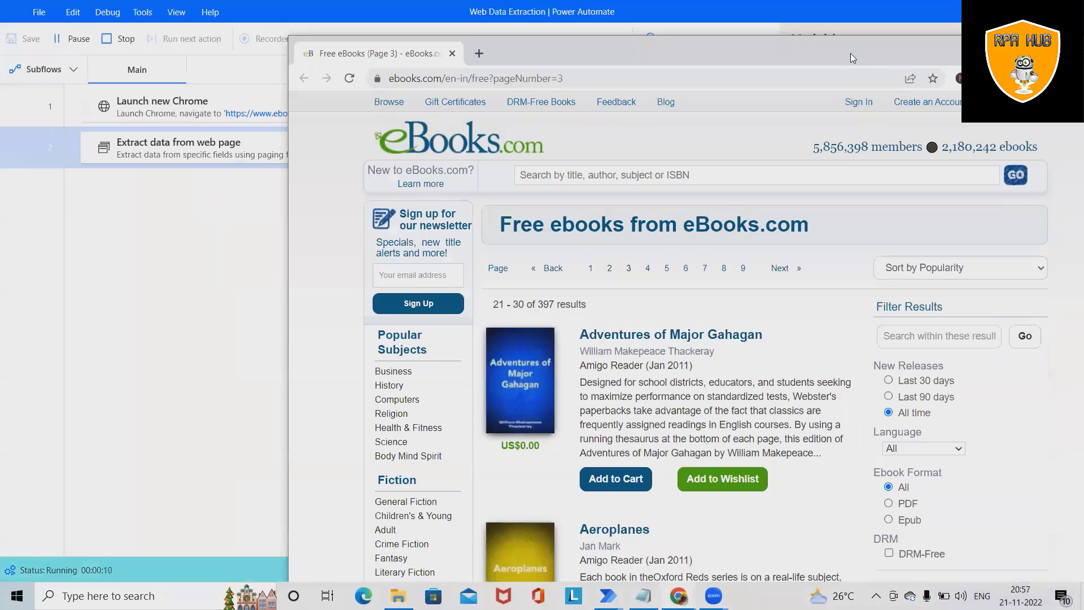
{"action": "left_click", "coordinate": [666, 267]}
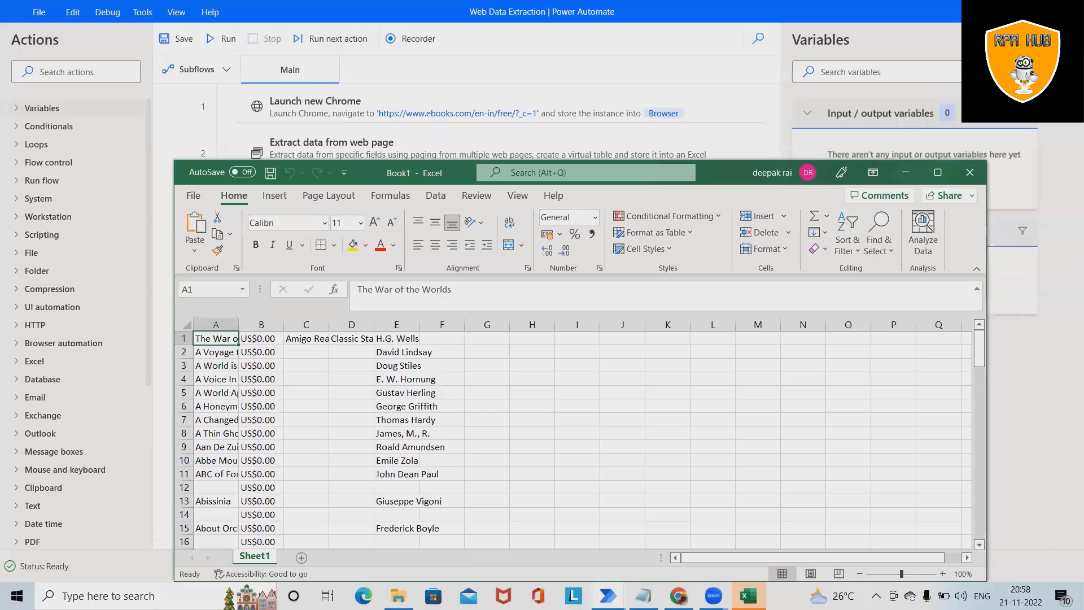
Maximize the Excel results workbook, scroll the extracted book data, then close it without saving
{"action": "left_click", "coordinate": [938, 173]}
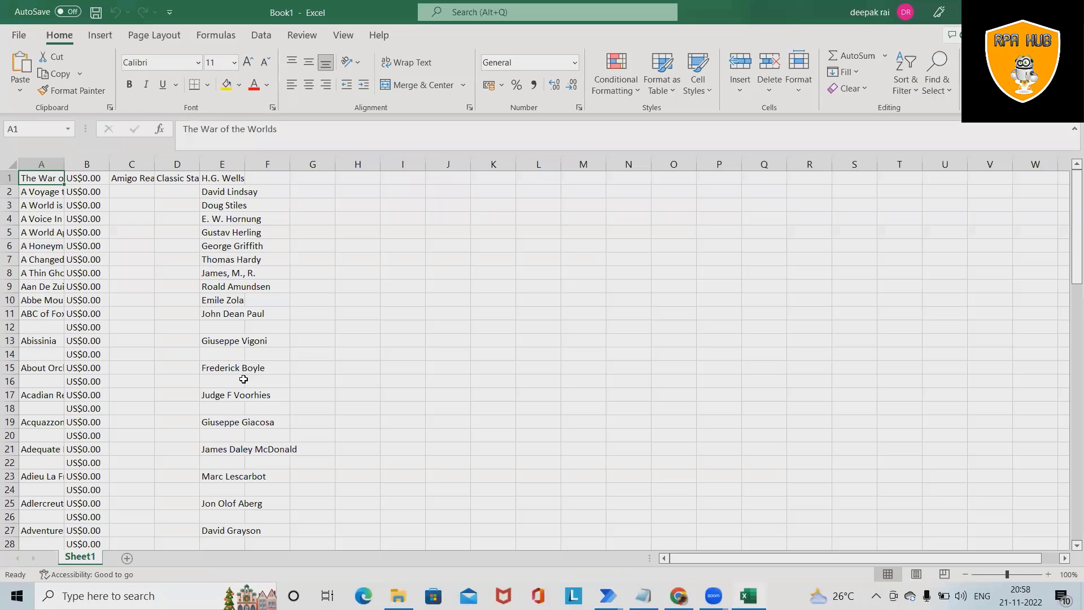
{"action": "scroll", "scroll_direction": "down", "scroll_amount": 3}
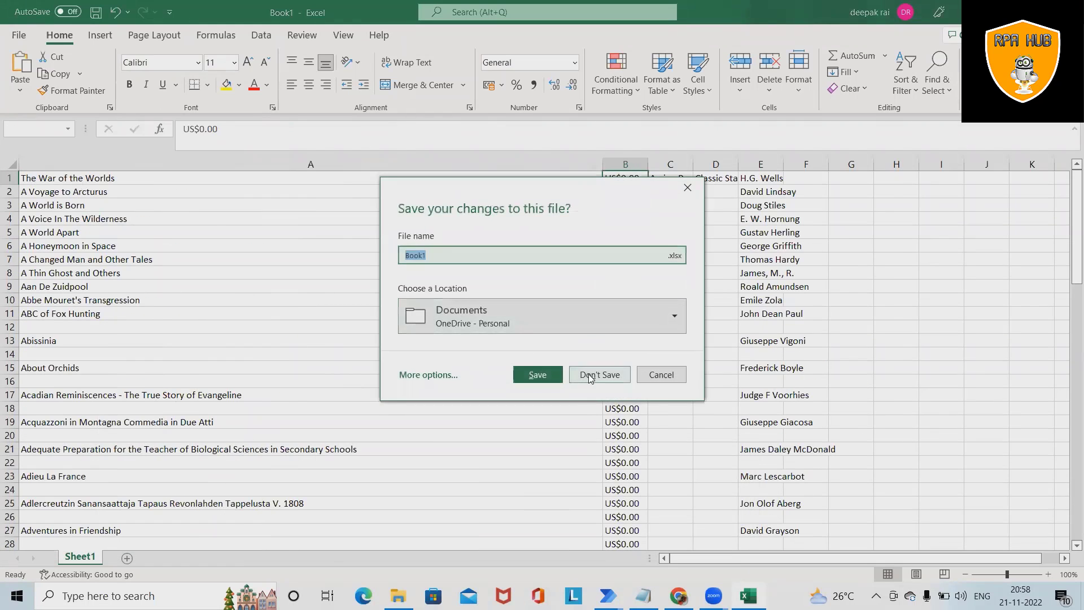
{"action": "left_click", "coordinate": [598, 374]}
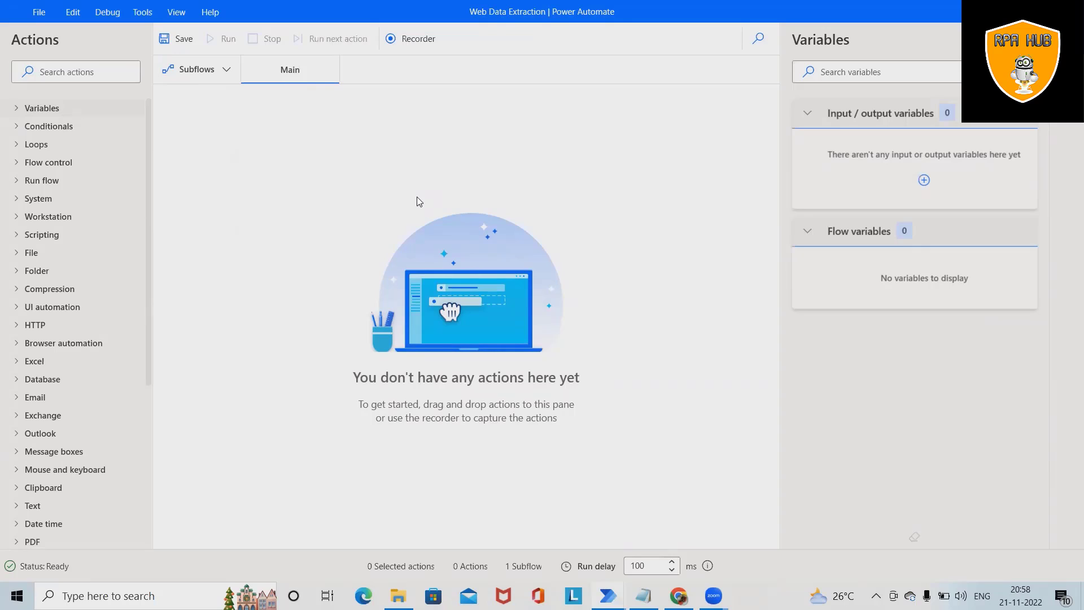
Search the action library for 'la' to show the launch actions
{"action": "type", "text": "launch"}
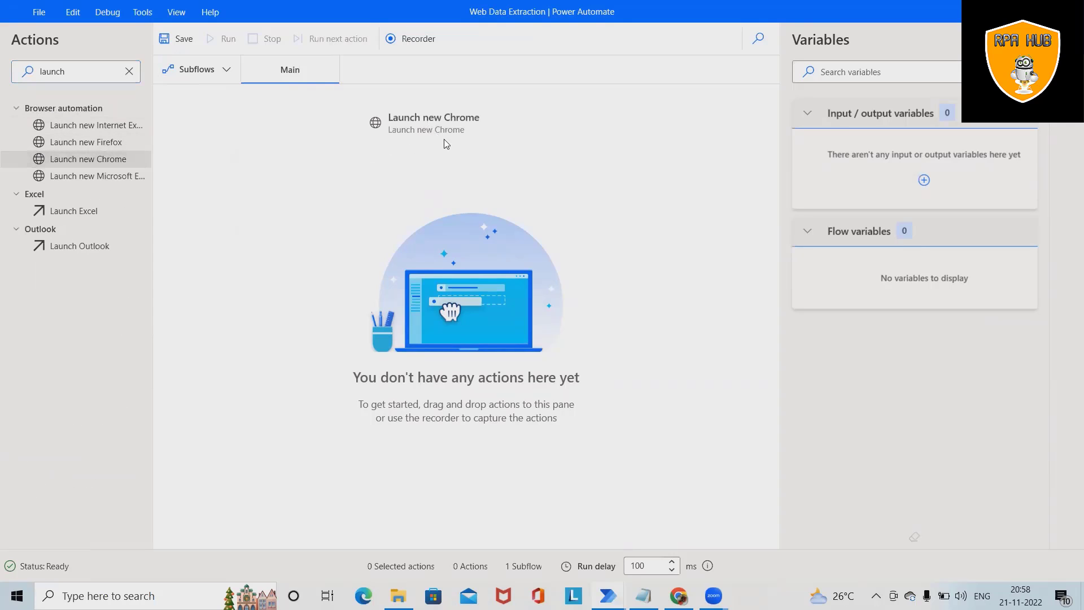
{"action": "double_click", "coordinate": [88, 158]}
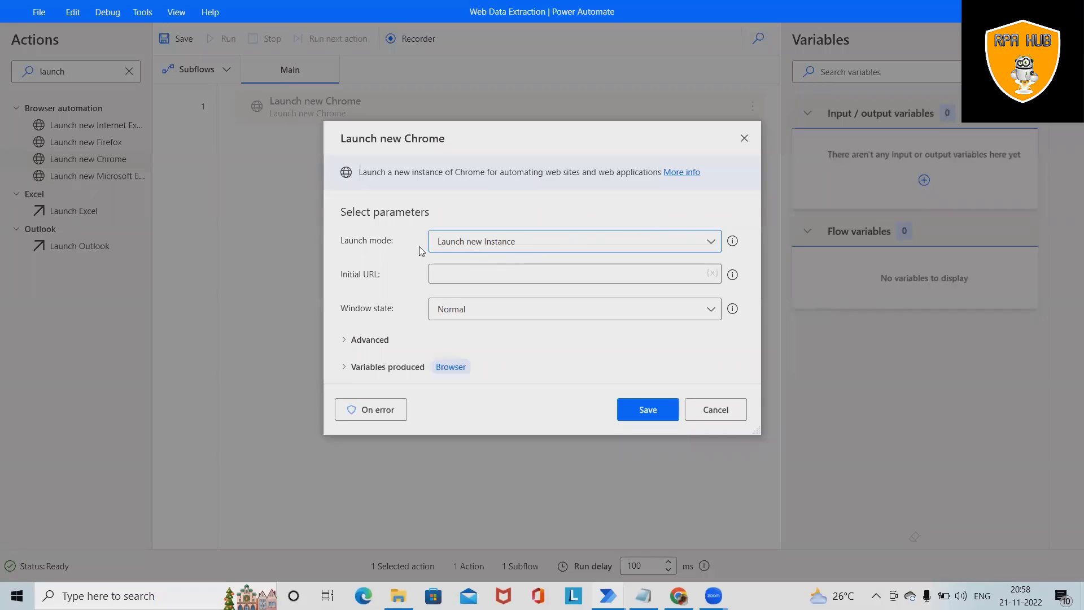
{"action": "left_click", "coordinate": [572, 241]}
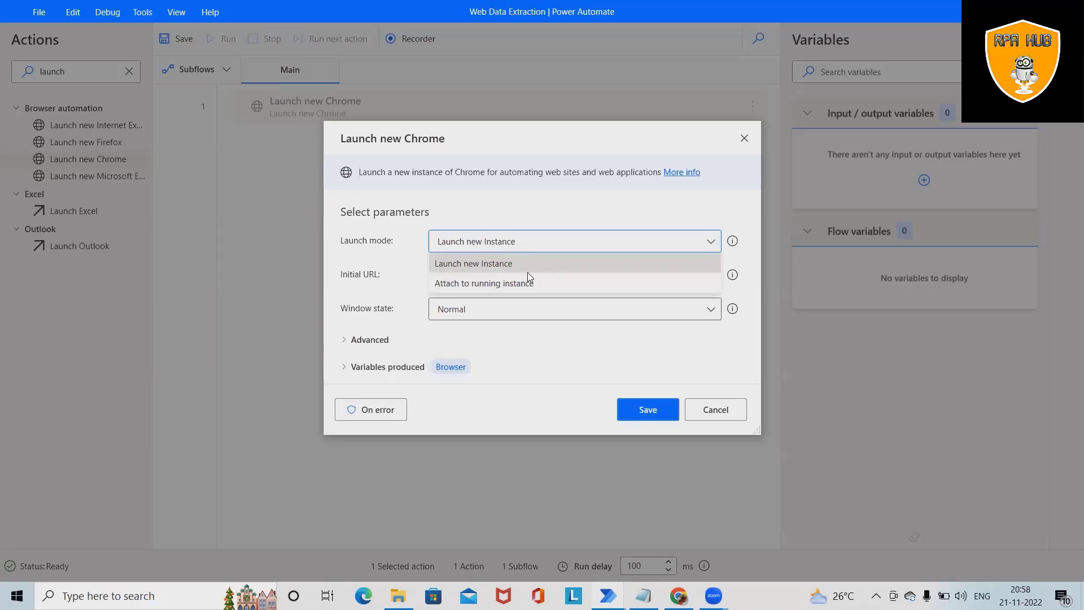
{"action": "left_click", "coordinate": [474, 264]}
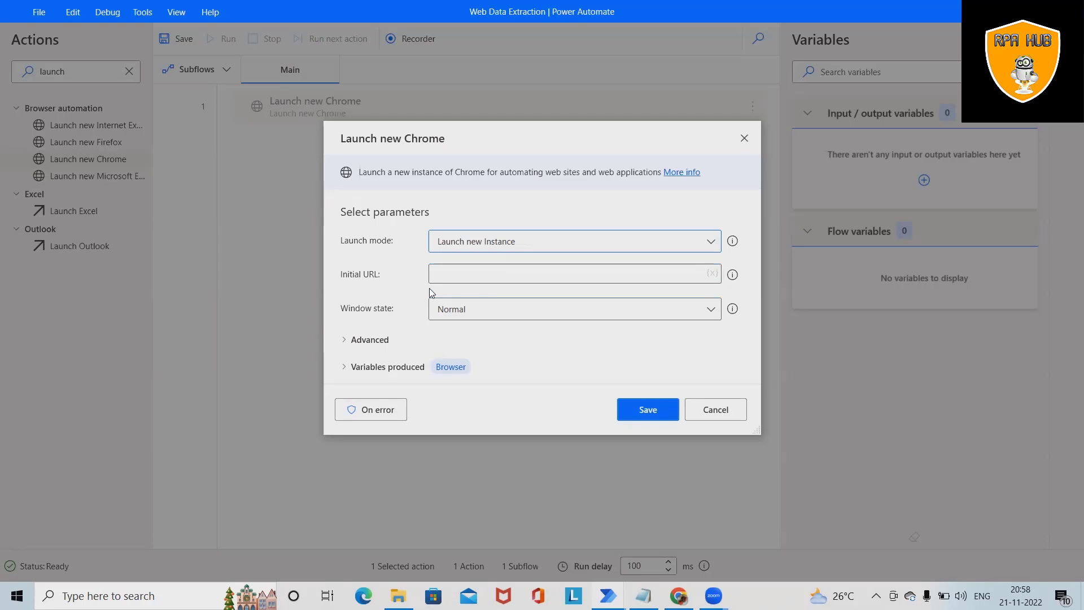
{"action": "left_click", "coordinate": [567, 273]}
{"action": "type", "text": "https://www.ebooks.com/en-in/free"}
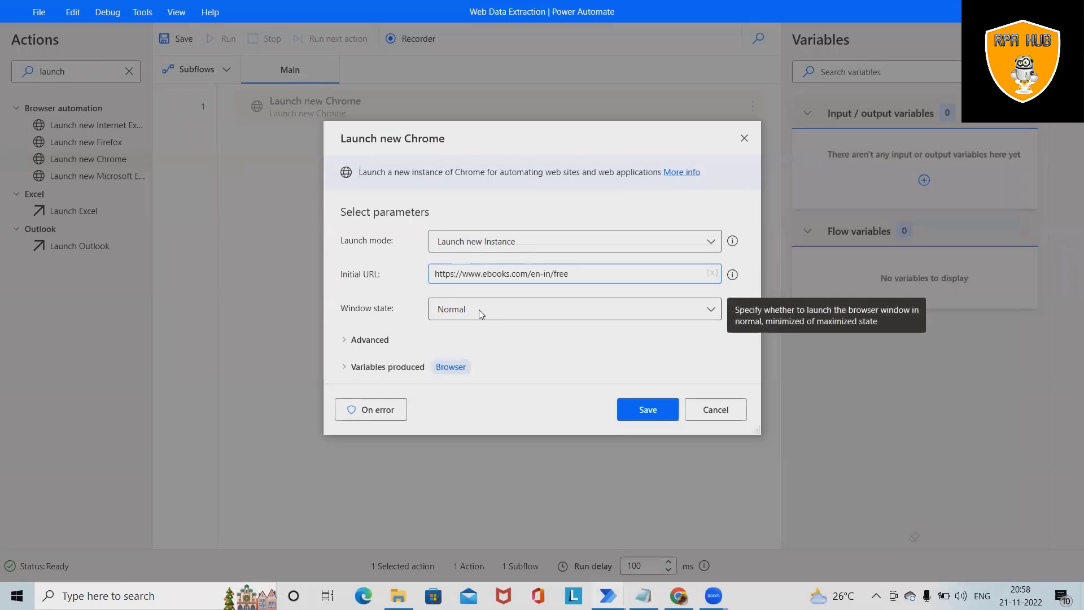
{"action": "left_click", "coordinate": [572, 308]}
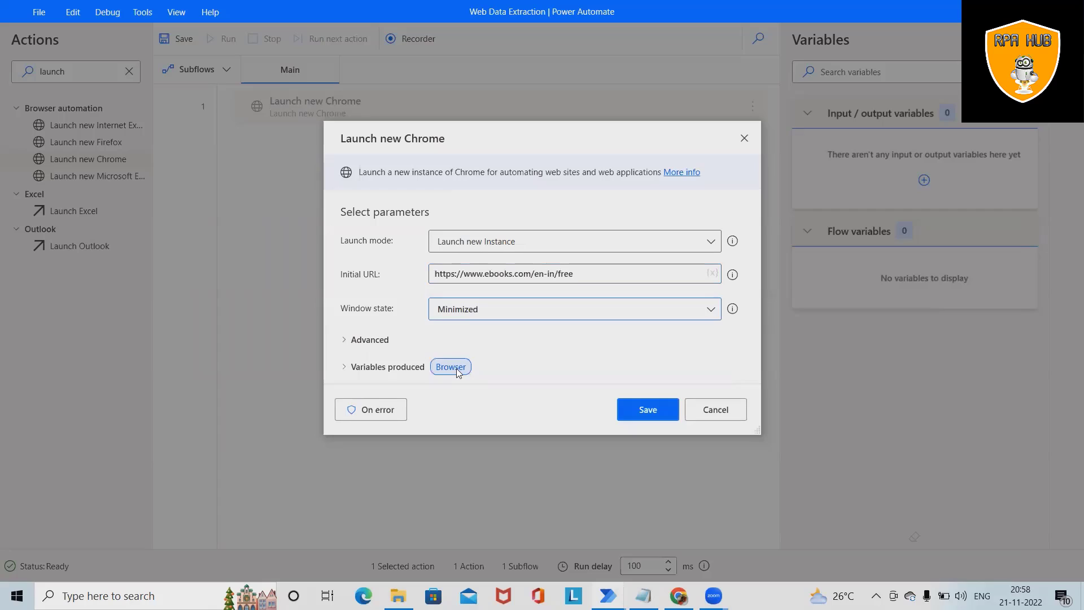
{"action": "mouse_move", "coordinate": [348, 373]}
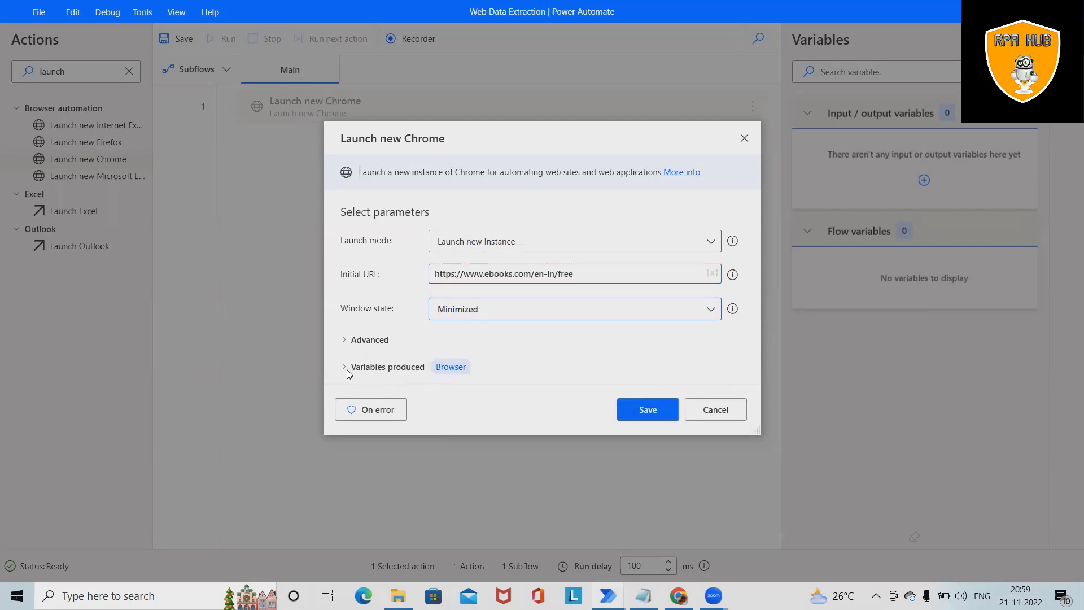
{"action": "mouse_move", "coordinate": [406, 374]}
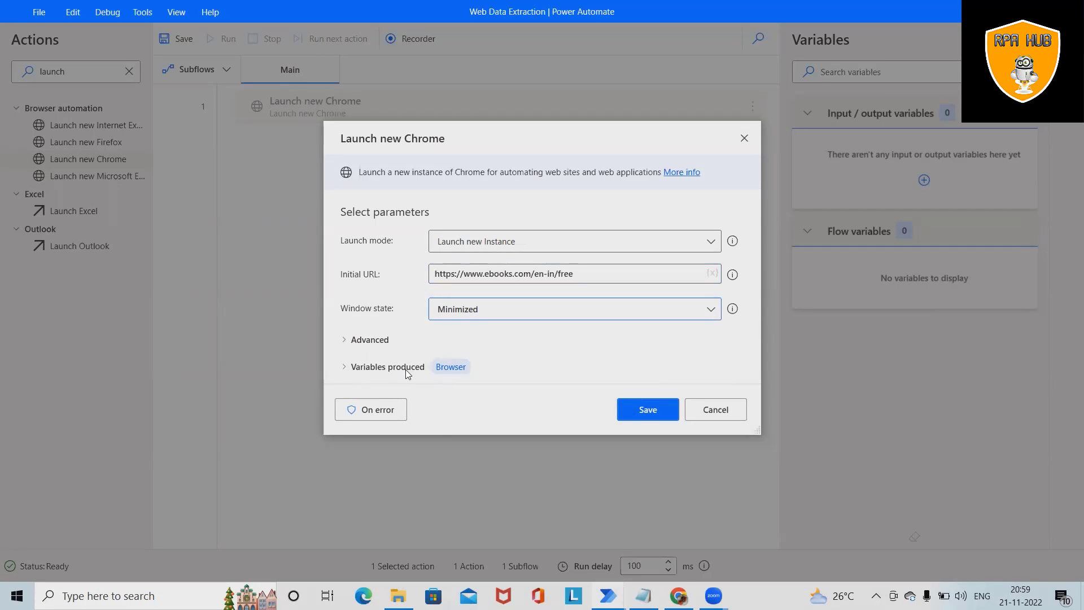
{"action": "left_click", "coordinate": [646, 410]}
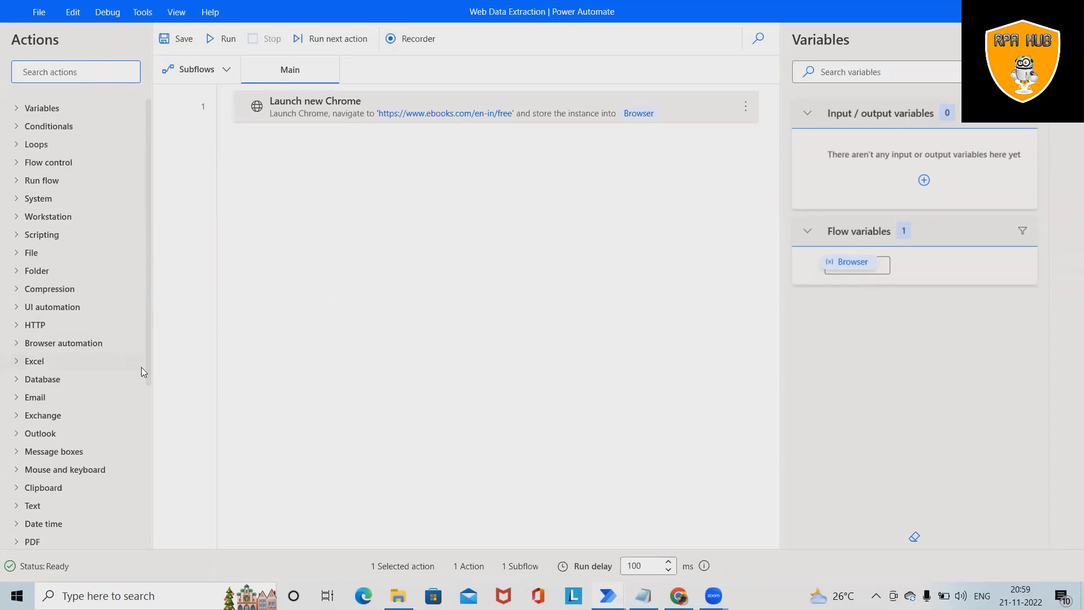
Expand Browser automation > Web data extraction and add Extract data from web page
{"action": "left_click", "coordinate": [62, 343]}
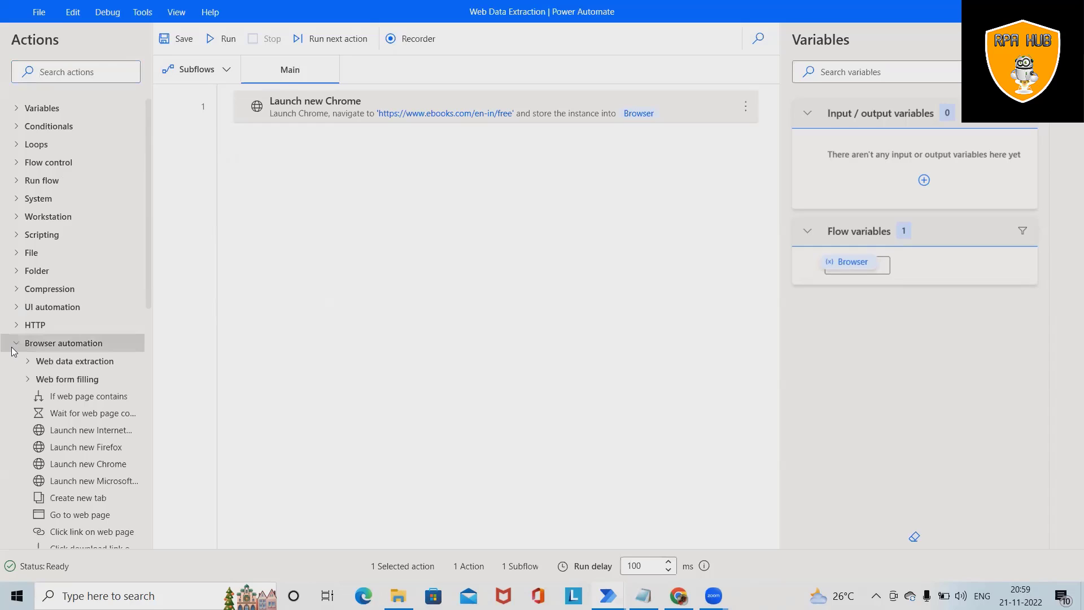
{"action": "mouse_move", "coordinate": [75, 360]}
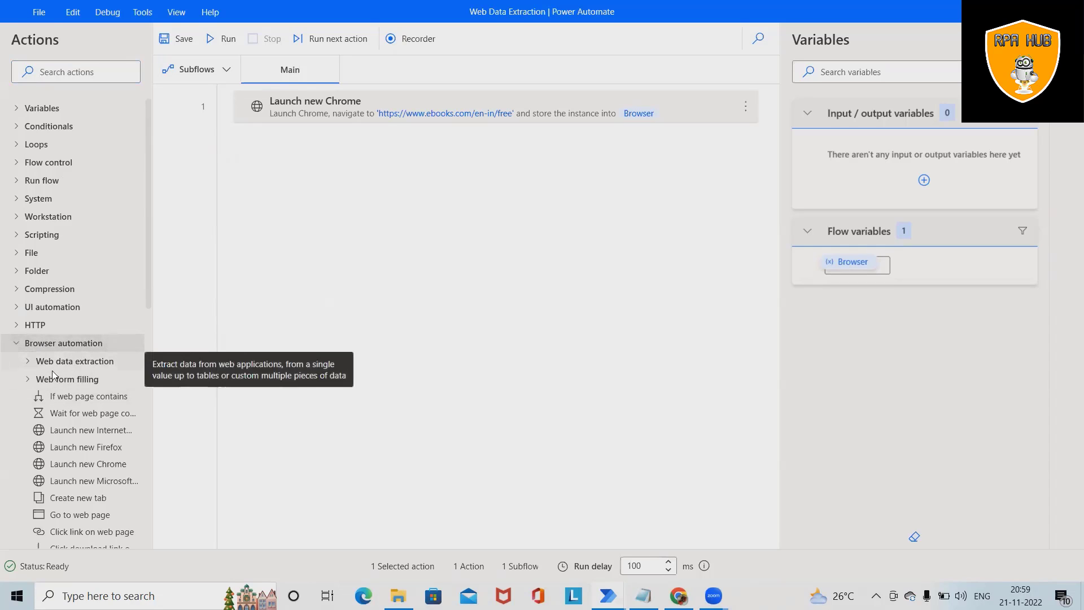
{"action": "left_click", "coordinate": [75, 361]}
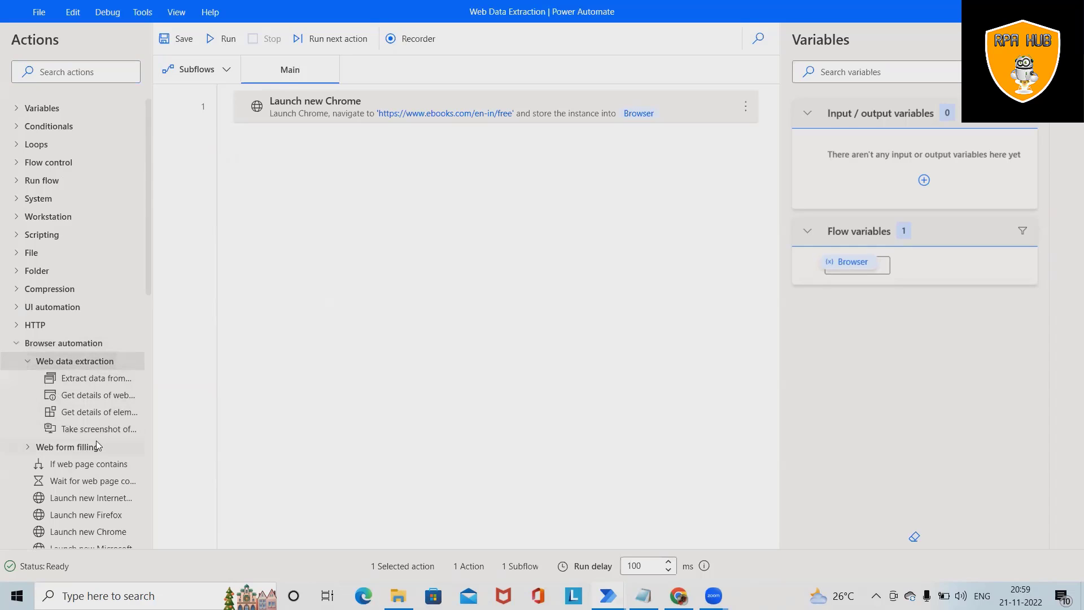
{"action": "double_click", "coordinate": [97, 378]}
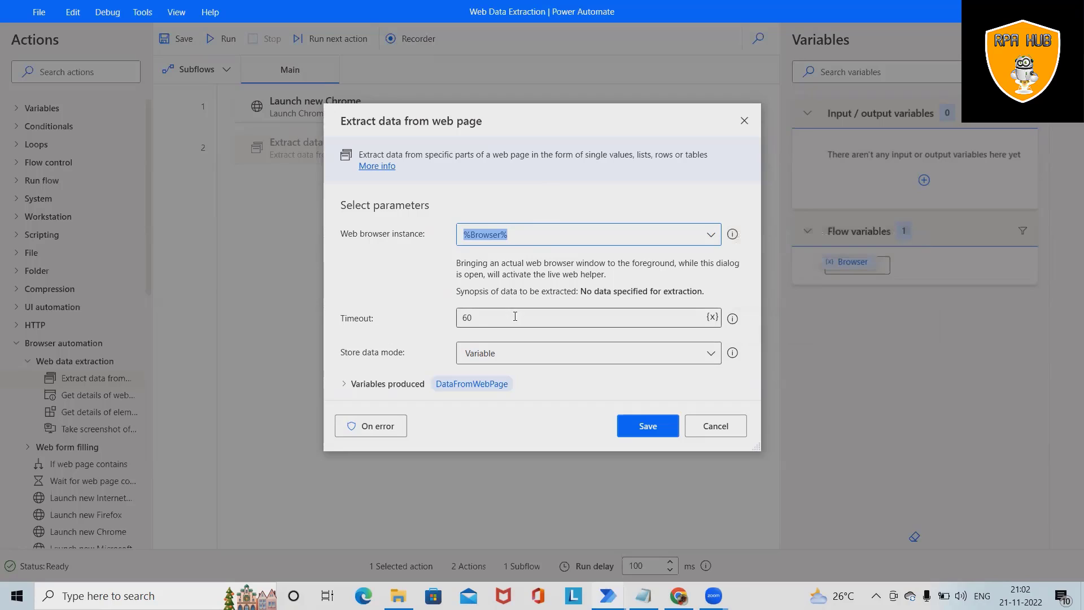
{"action": "mouse_move", "coordinate": [682, 360]}
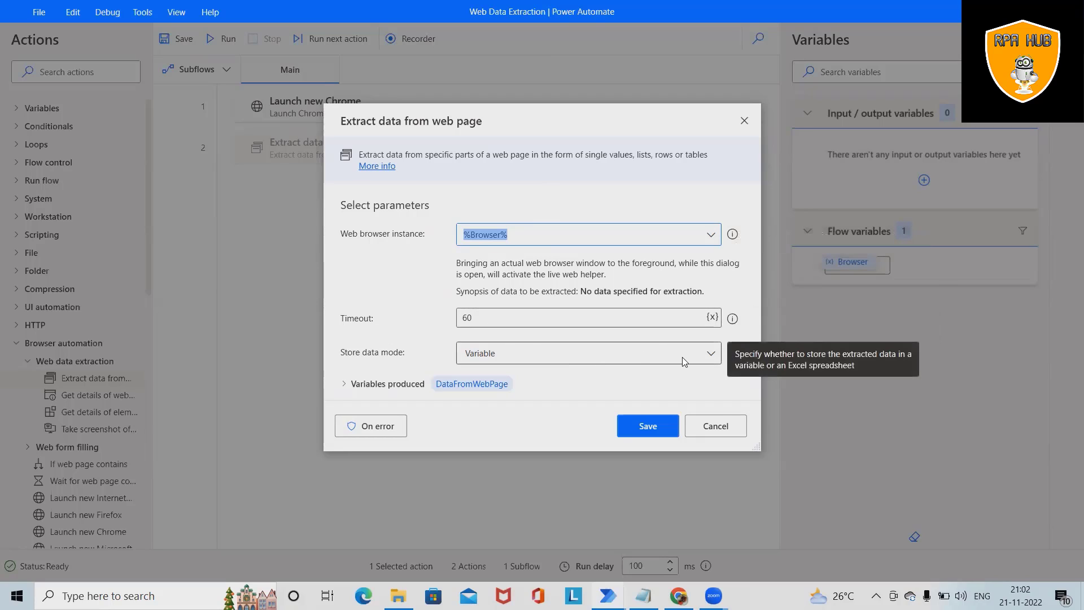
Set the extraction's Store data mode to Excel spreadsheet
{"action": "left_click", "coordinate": [587, 352]}
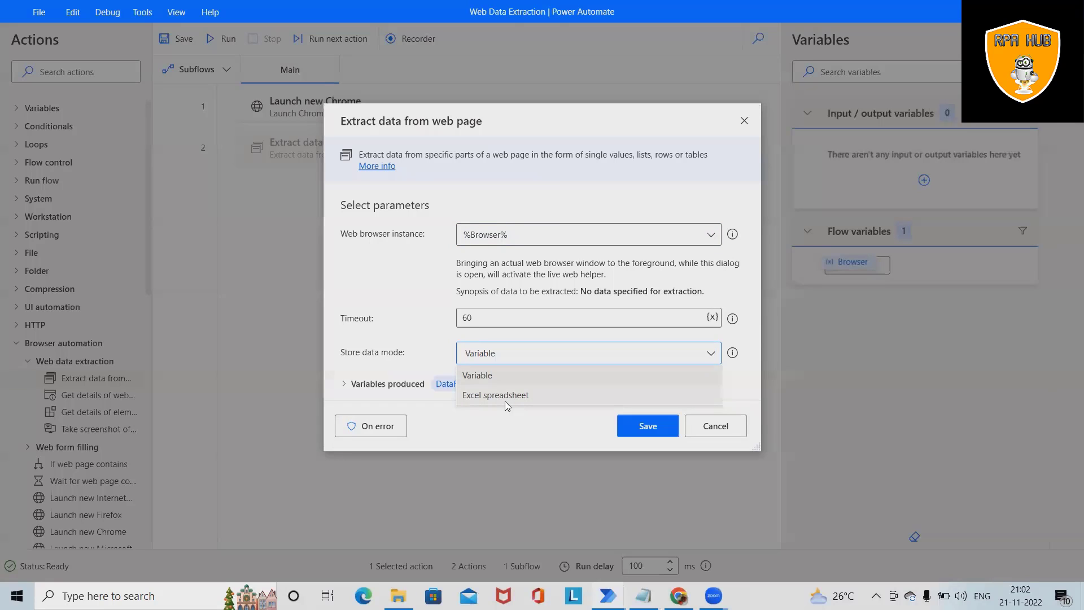
{"action": "left_click", "coordinate": [494, 395]}
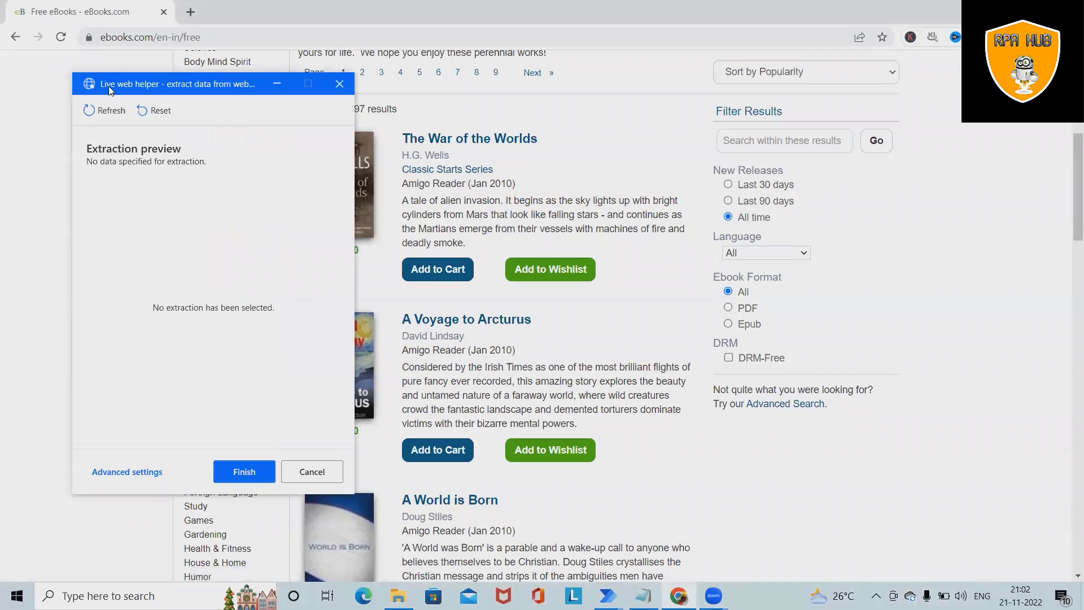
{"action": "mouse_move", "coordinate": [237, 104]}
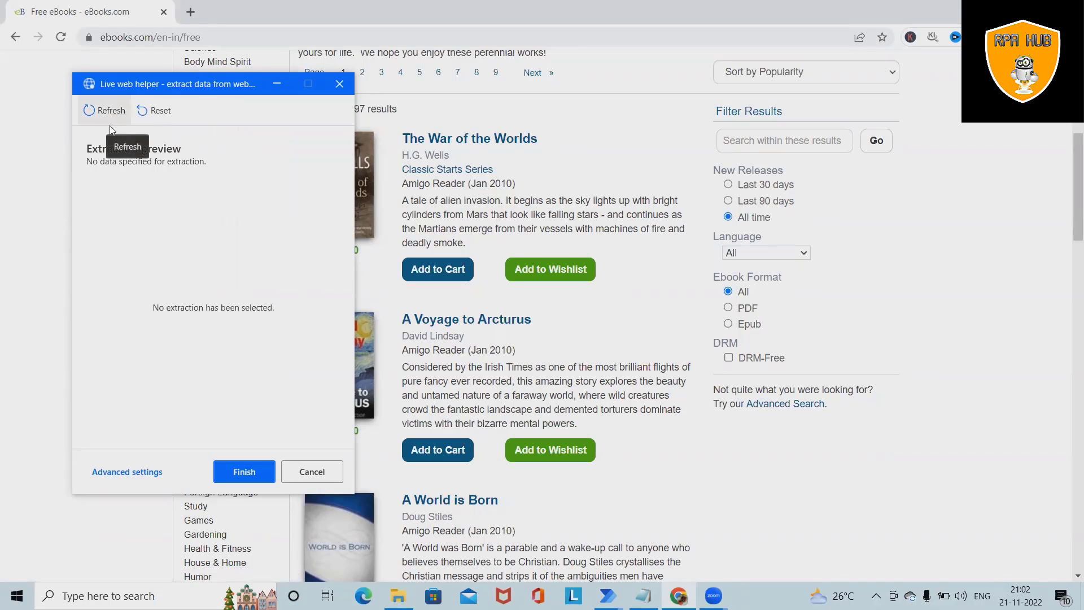
{"action": "mouse_move", "coordinate": [160, 110]}
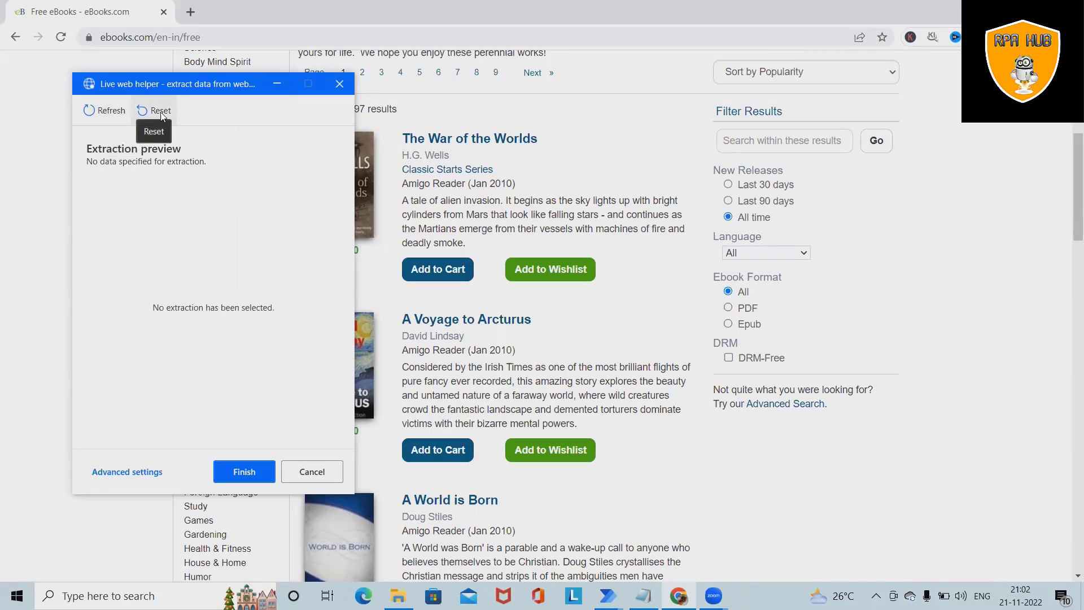
{"action": "mouse_move", "coordinate": [145, 192]}
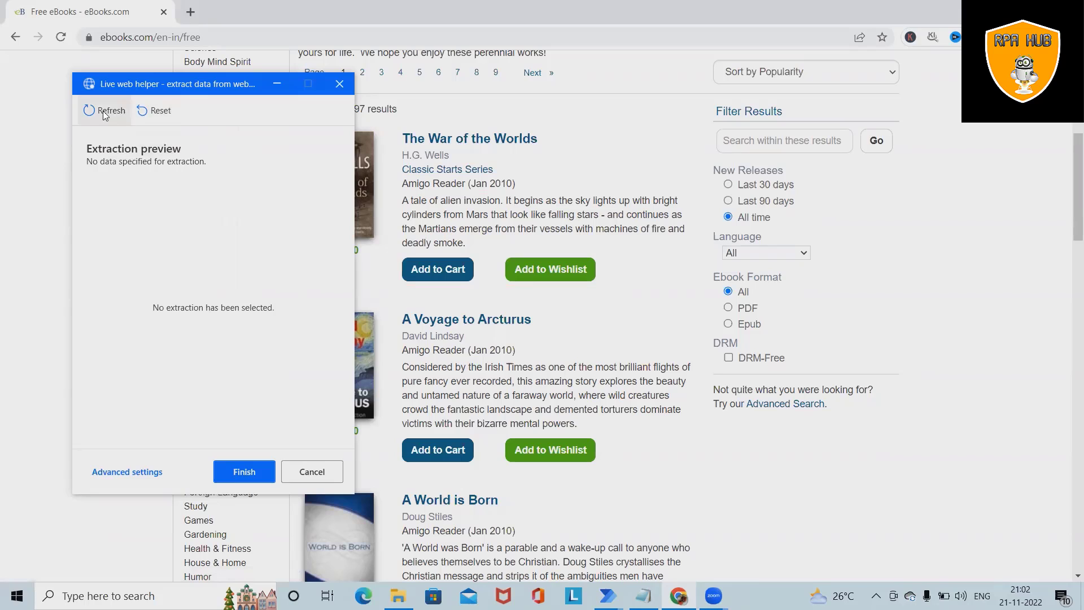
{"action": "mouse_move", "coordinate": [153, 111]}
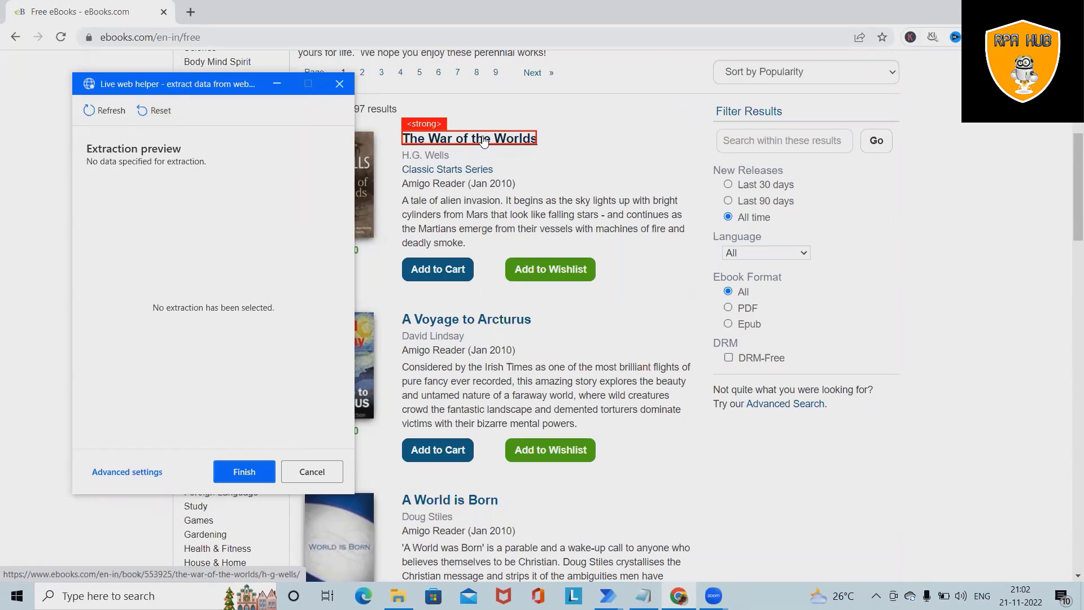
Extract the text of book titles, publication dates, author H.G. Wells and prices
{"action": "right_click", "coordinate": [469, 139]}
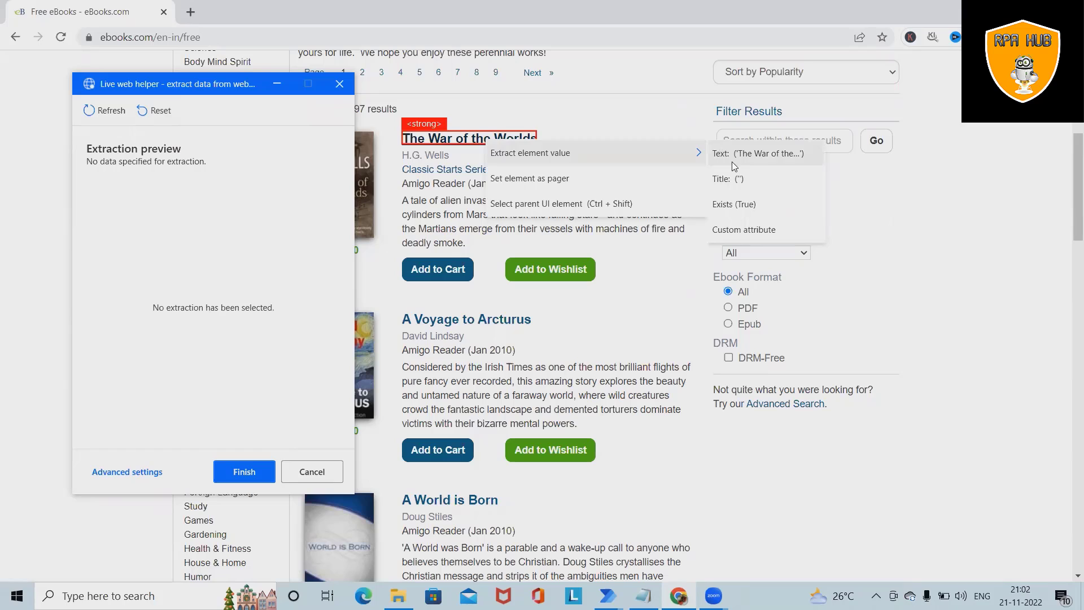
{"action": "mouse_move", "coordinate": [785, 158]}
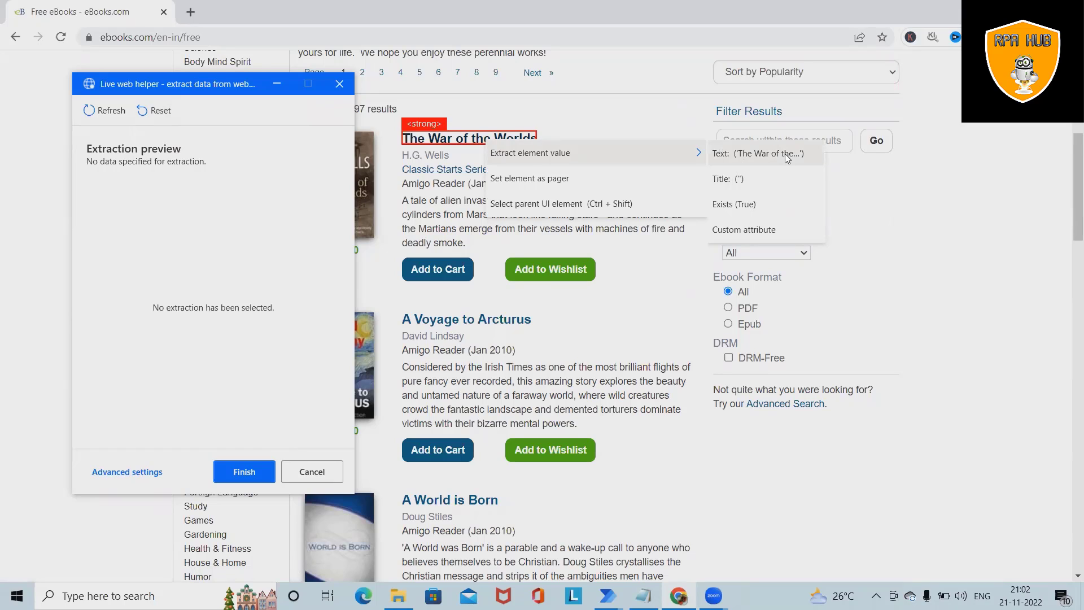
{"action": "left_click", "coordinate": [763, 154]}
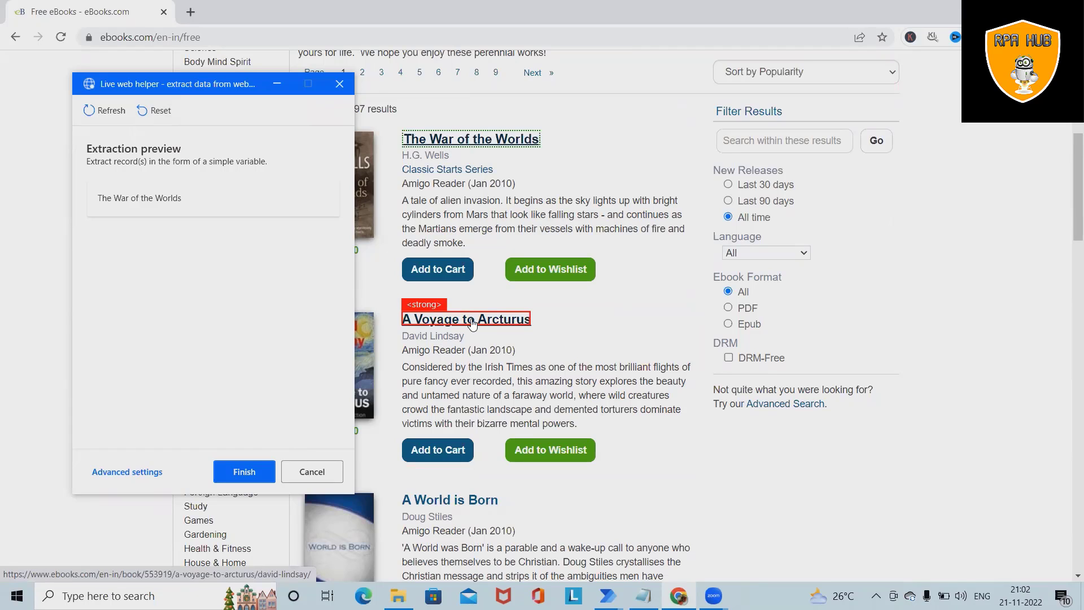
{"action": "right_click", "coordinate": [467, 319]}
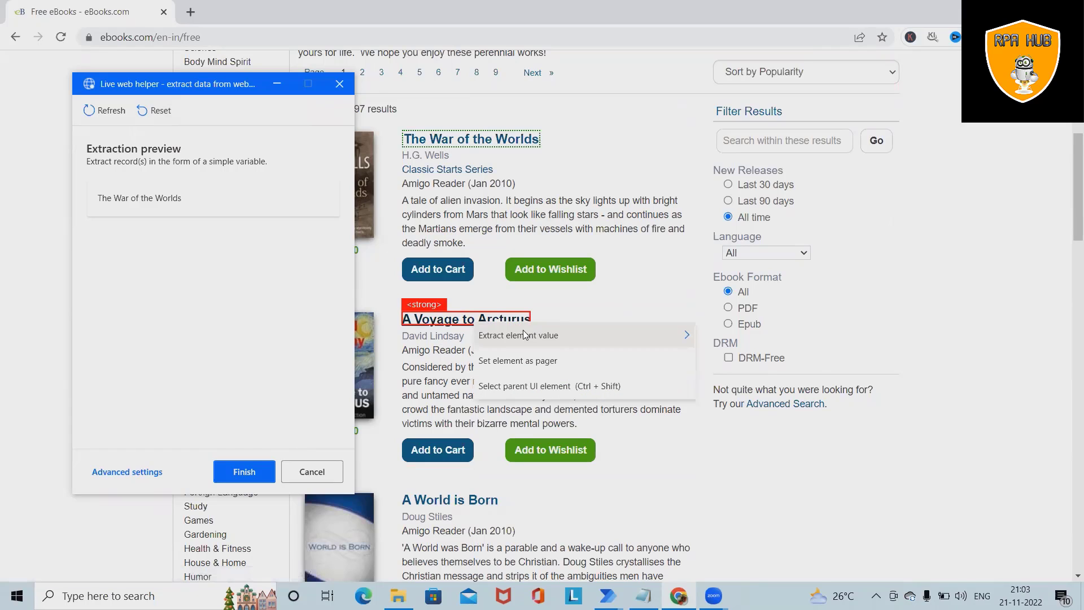
{"action": "mouse_move", "coordinate": [518, 335]}
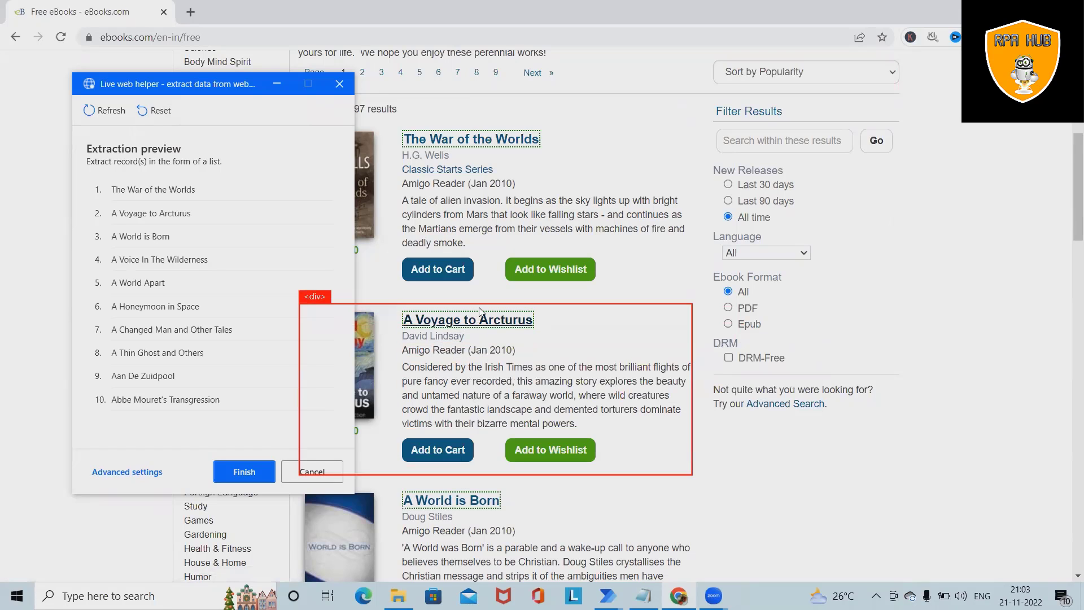
{"action": "scroll", "scroll_direction": "down", "scroll_amount": 3}
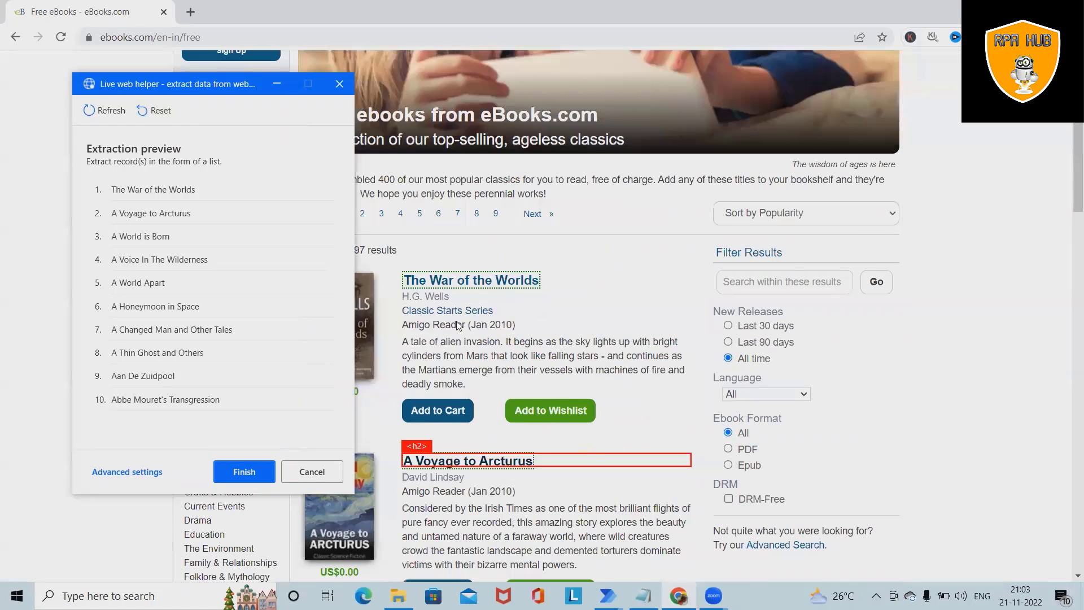
{"action": "scroll", "scroll_direction": "down", "scroll_amount": 3}
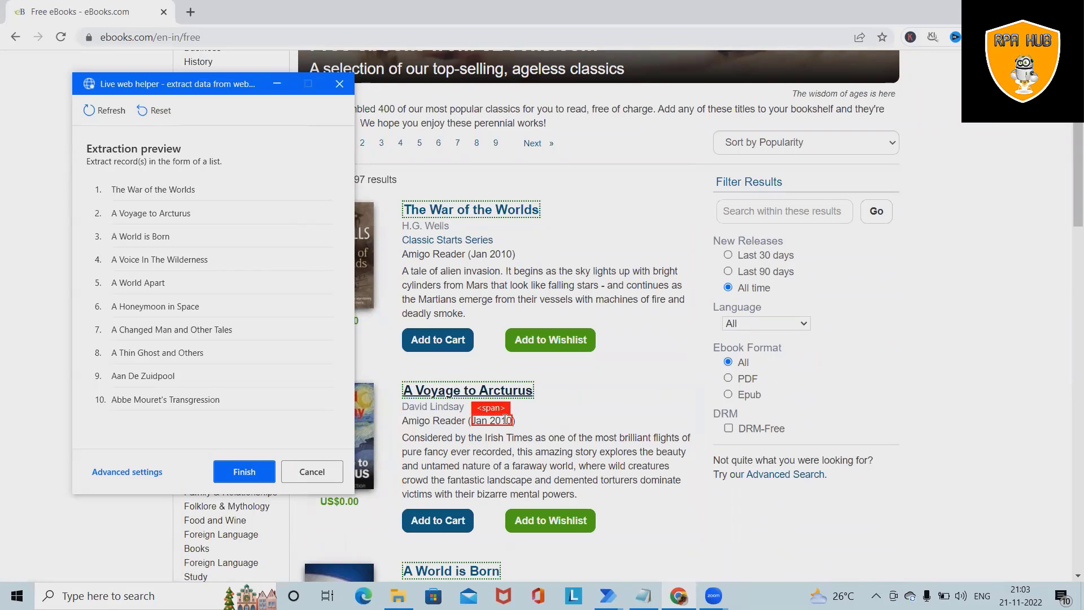
{"action": "mouse_move", "coordinate": [481, 270]}
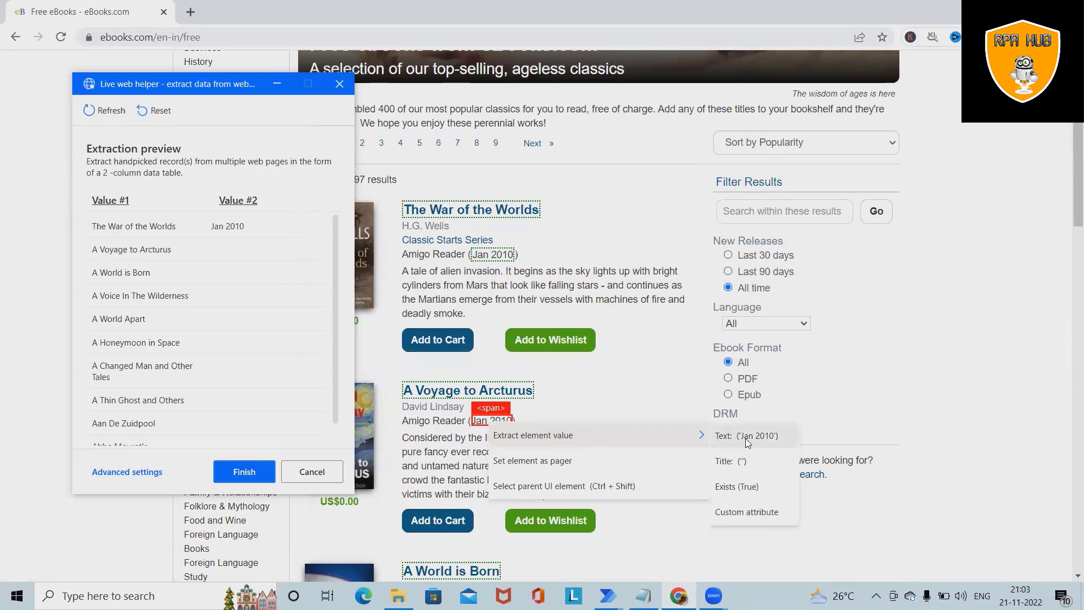
{"action": "left_click", "coordinate": [754, 436]}
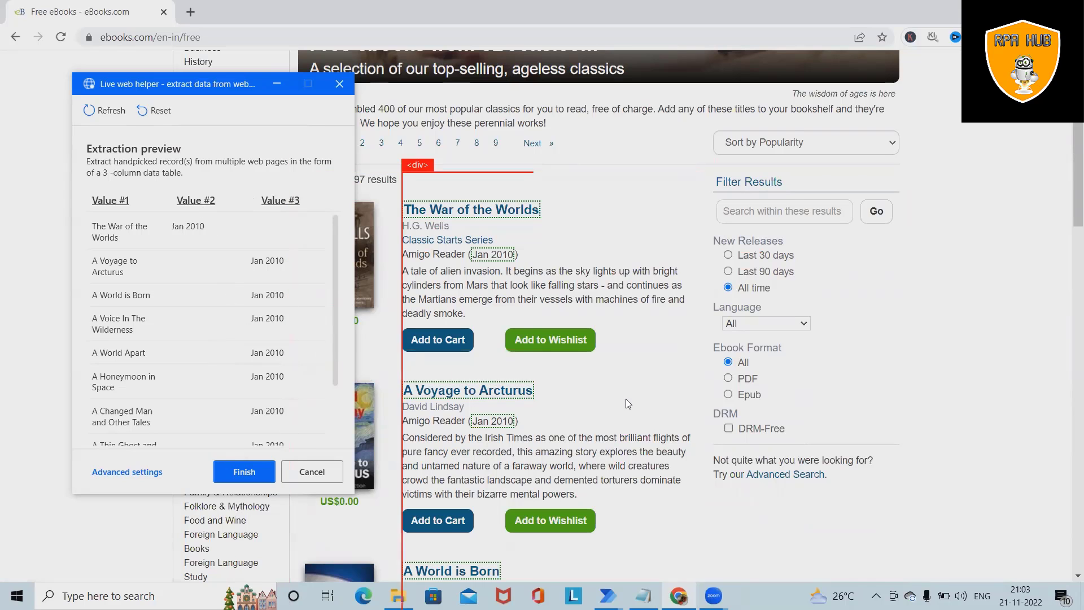
{"action": "scroll", "scroll_direction": "down", "scroll_amount": 3}
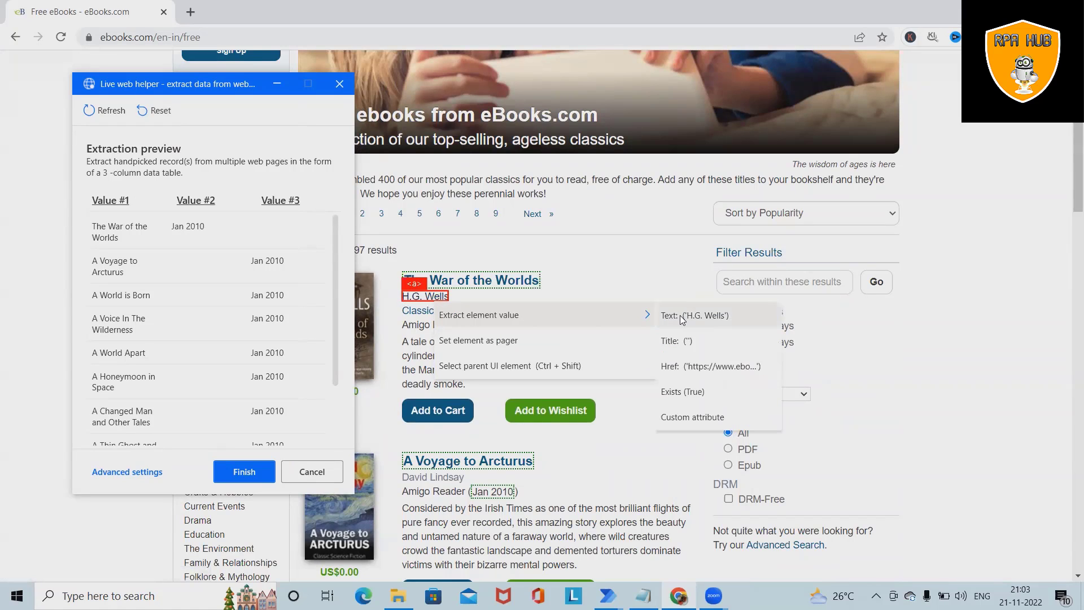
{"action": "left_click", "coordinate": [693, 316]}
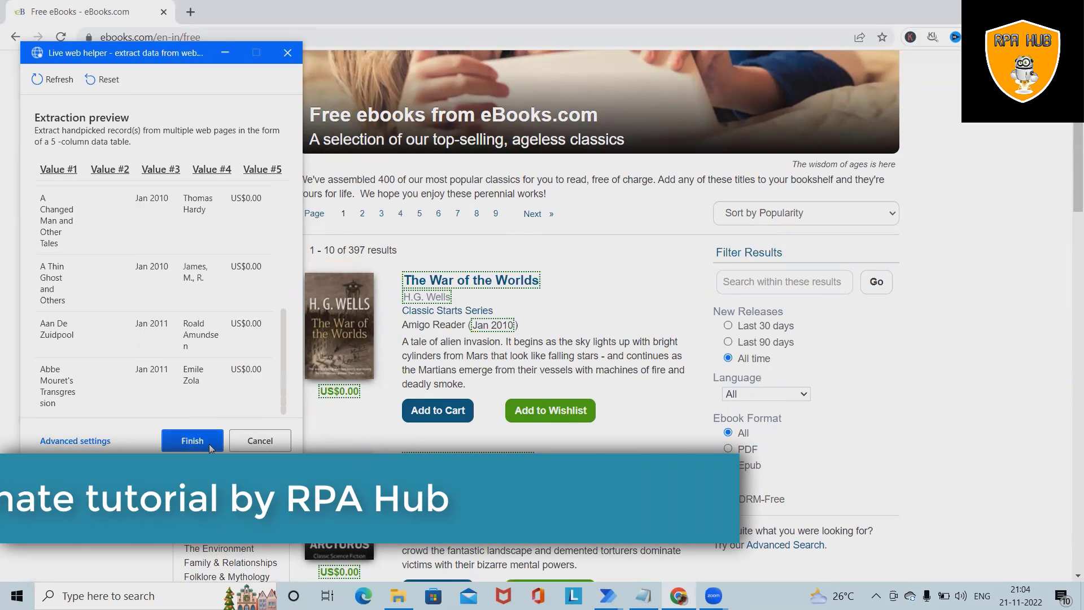
Set the Next link as the extraction pager and finish the live web helper
{"action": "scroll", "scroll_direction": "down", "scroll_amount": 3}
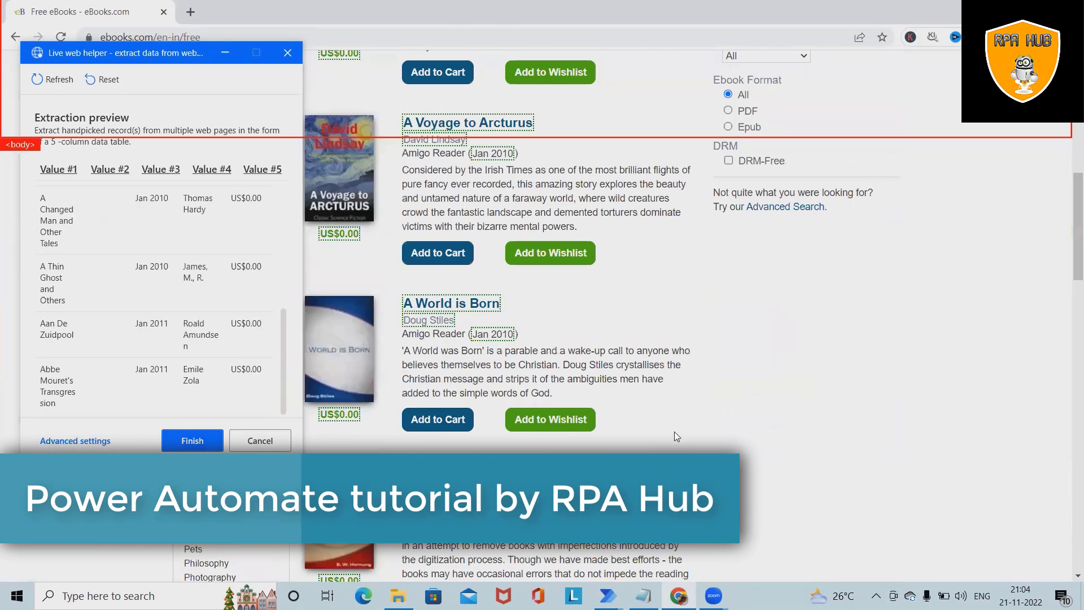
{"action": "scroll", "scroll_direction": "down", "scroll_amount": 3}
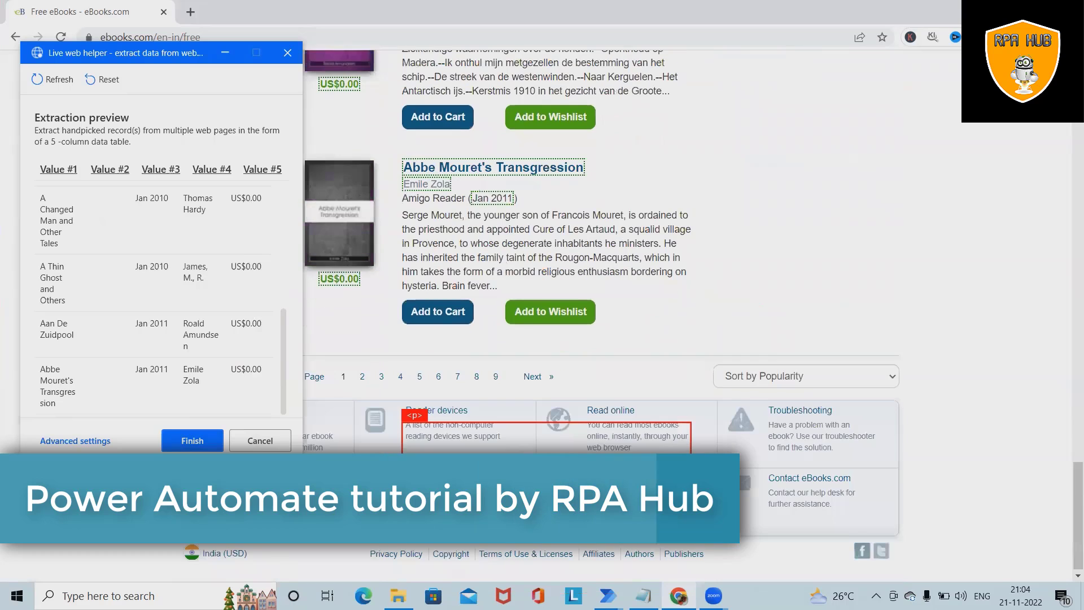
{"action": "left_click", "coordinate": [361, 372]}
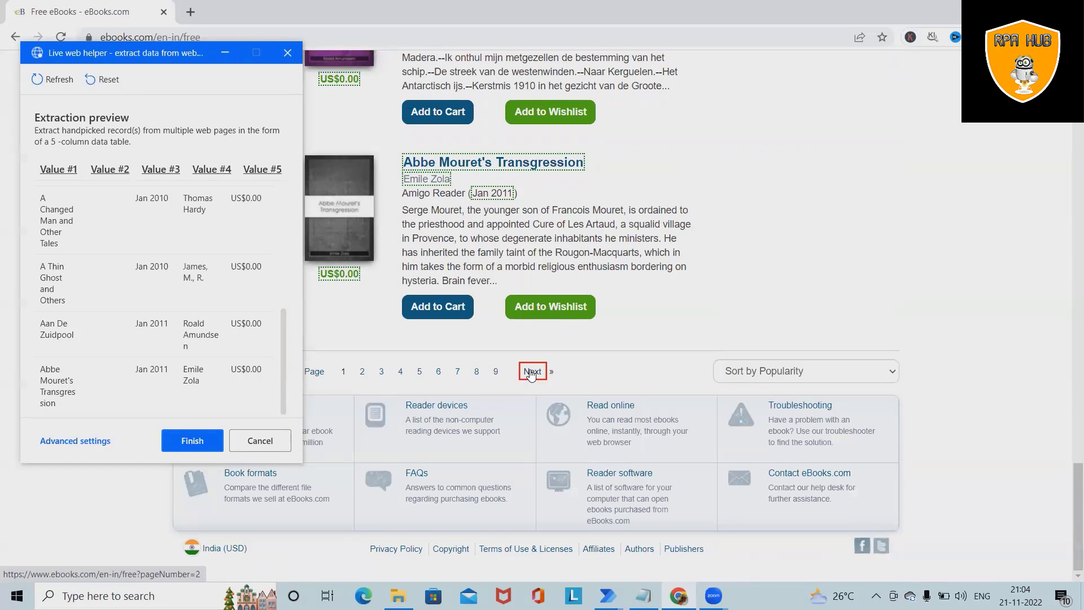
{"action": "right_click", "coordinate": [532, 372]}
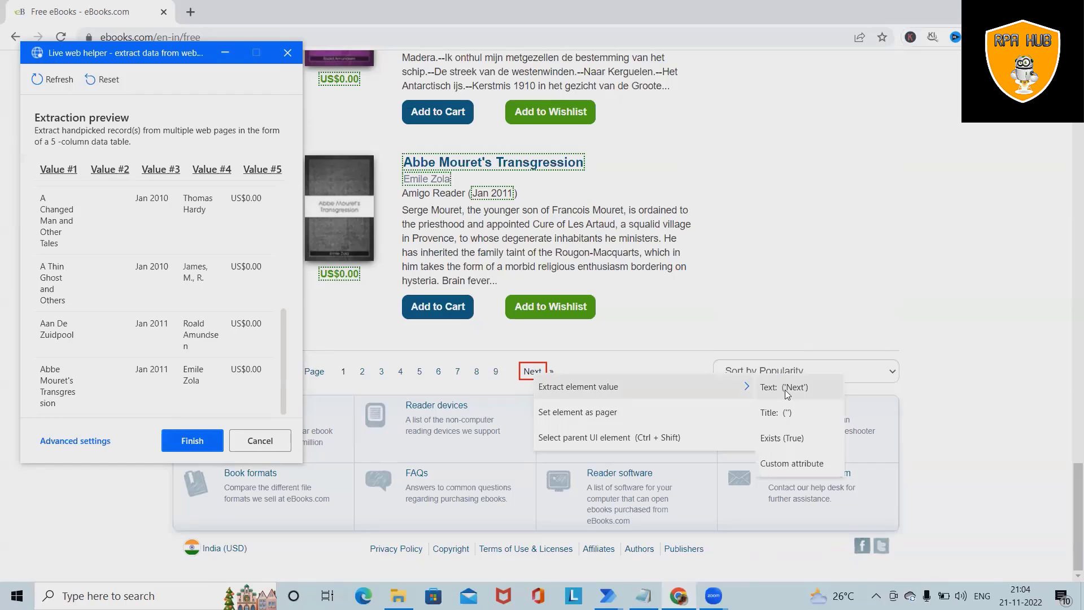
{"action": "mouse_move", "coordinate": [798, 410]}
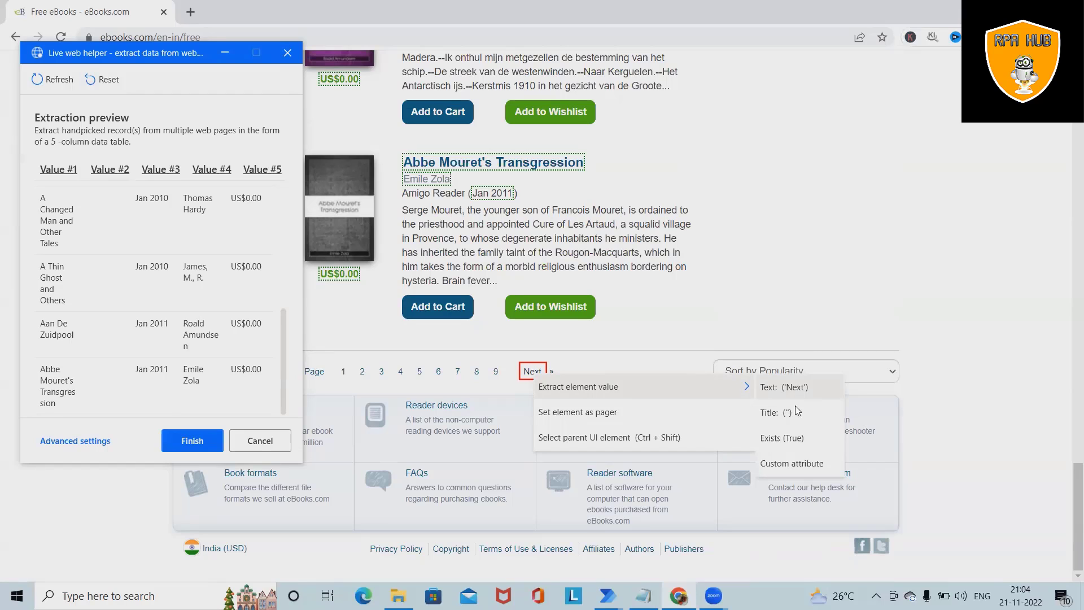
{"action": "mouse_move", "coordinate": [792, 468]}
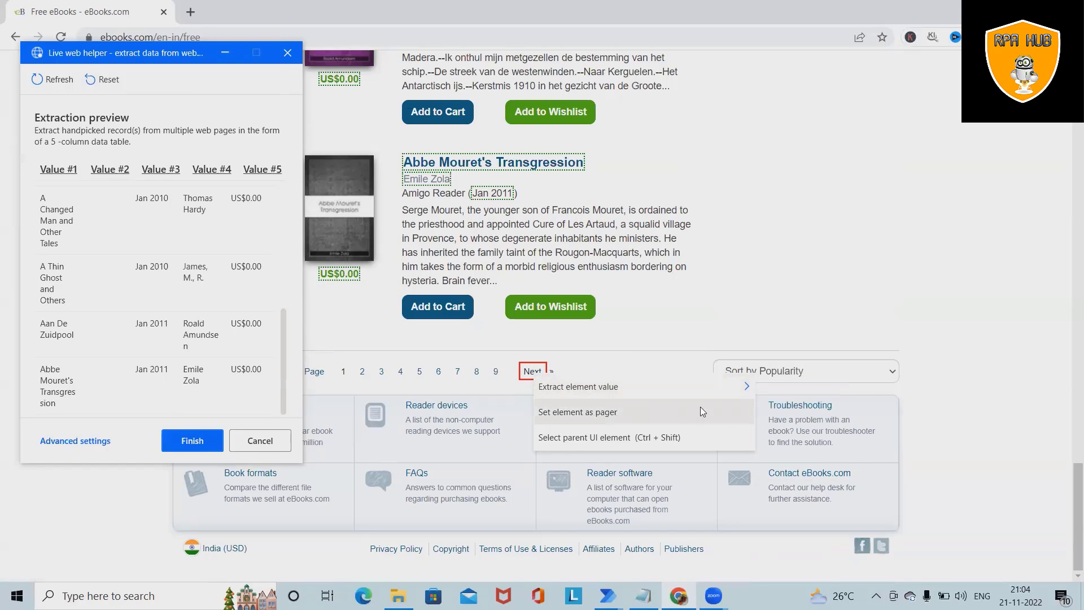
{"action": "left_click", "coordinate": [577, 412]}
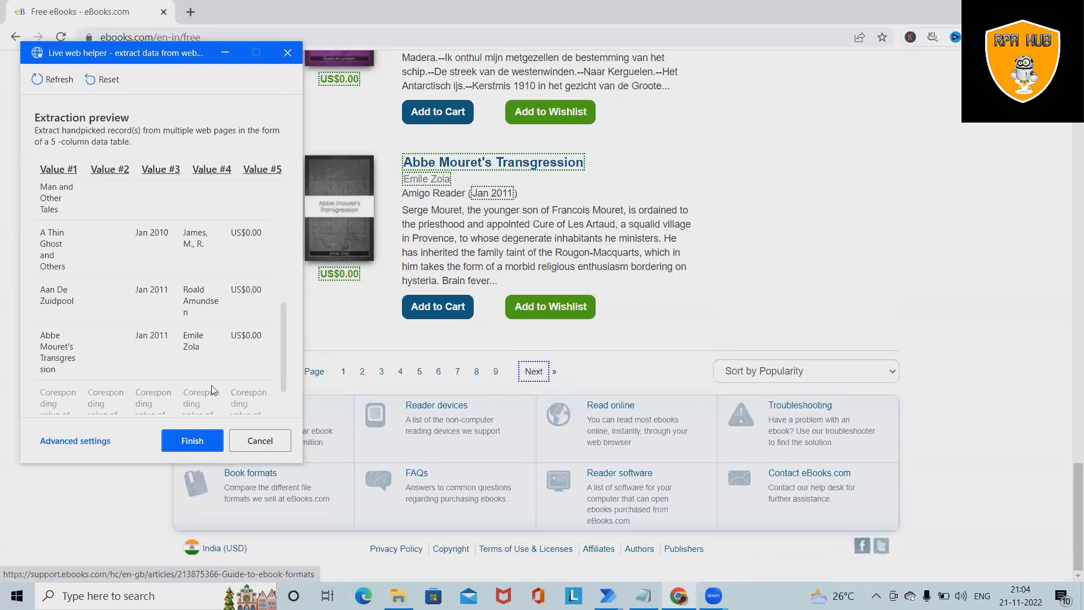
{"action": "scroll", "scroll_direction": "down", "scroll_amount": 3}
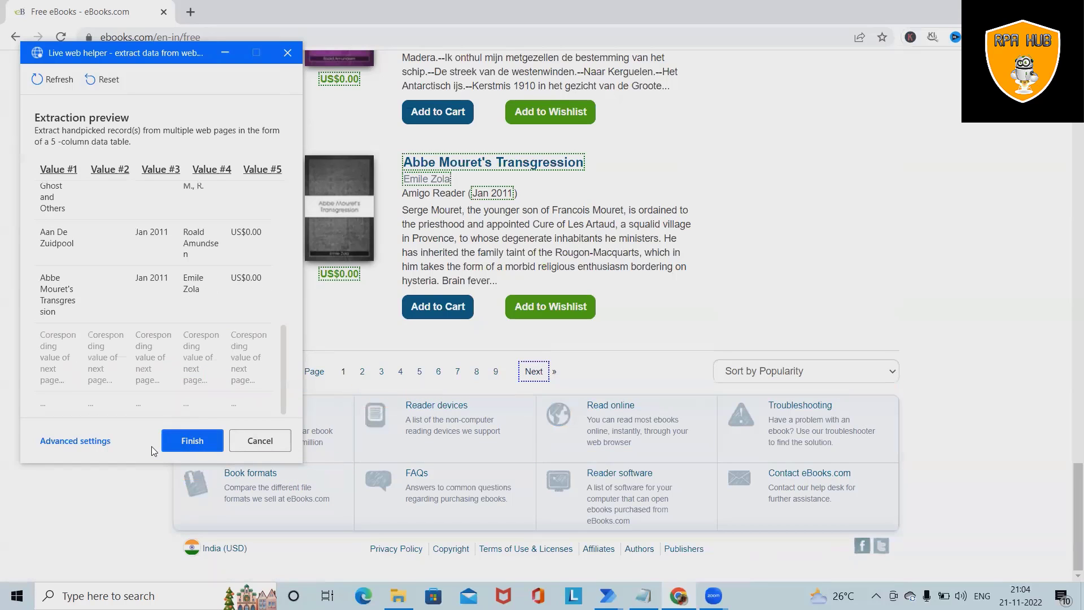
{"action": "left_click", "coordinate": [191, 441]}
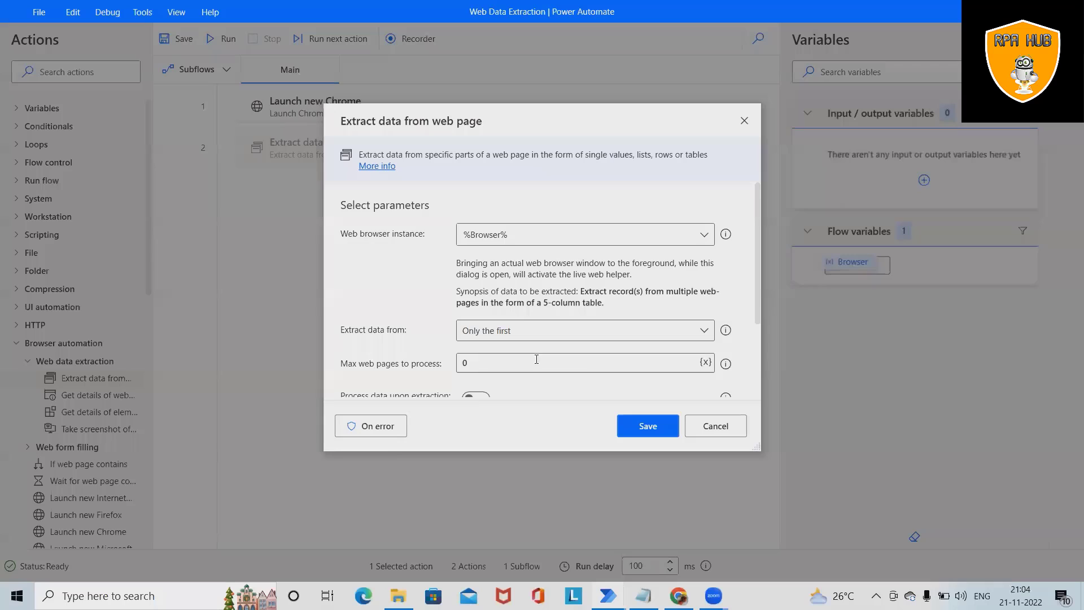
Set Max web pages to process to 5 and save the extraction action
{"action": "scroll", "scroll_direction": "down", "scroll_amount": 3}
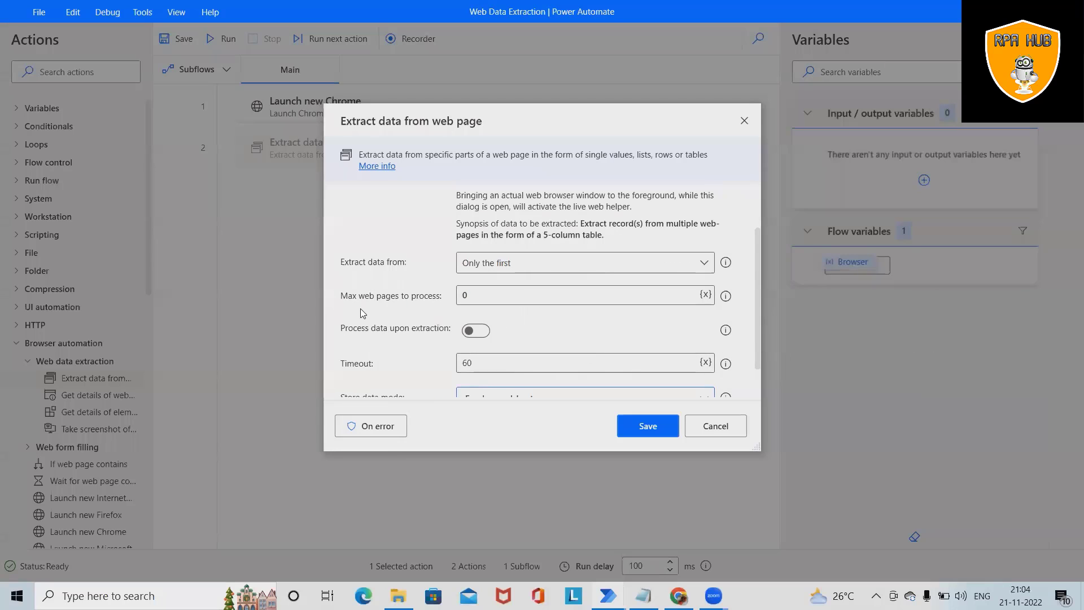
{"action": "left_click", "coordinate": [584, 295]}
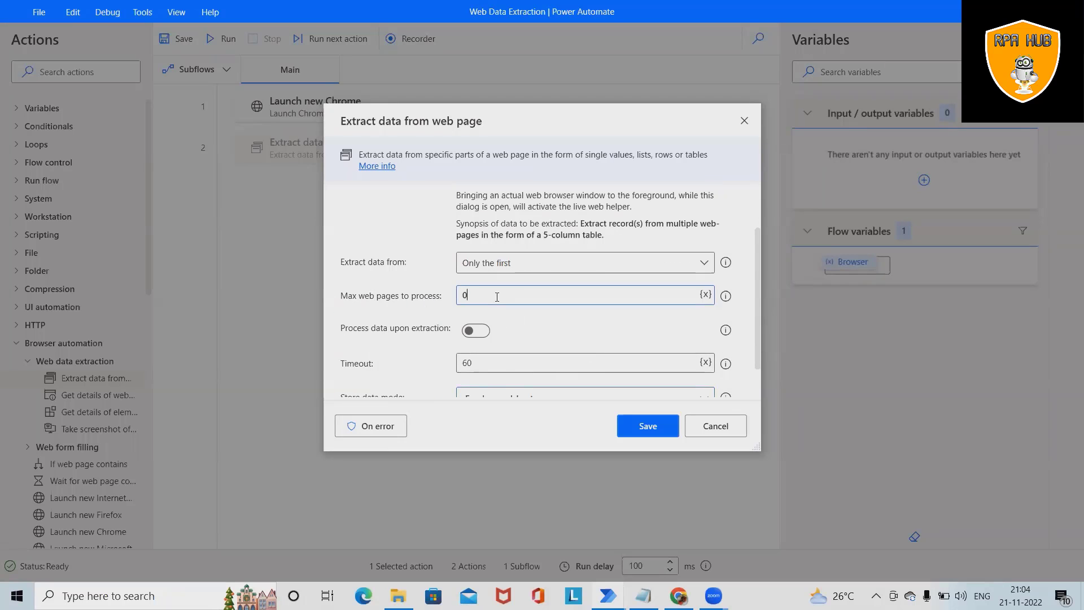
{"action": "type", "text": "5"}
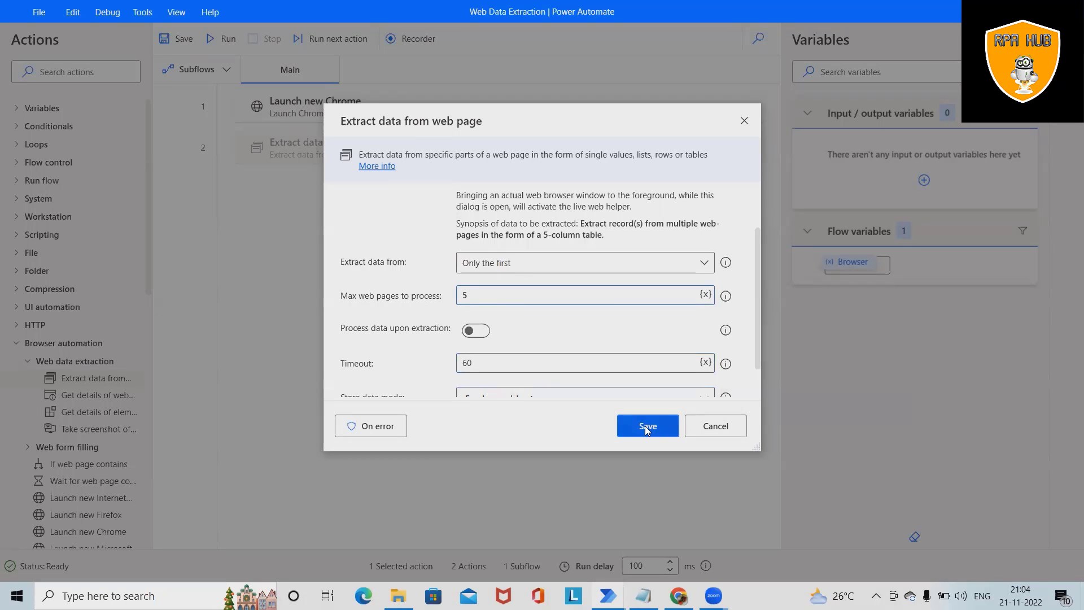
{"action": "left_click", "coordinate": [646, 425]}
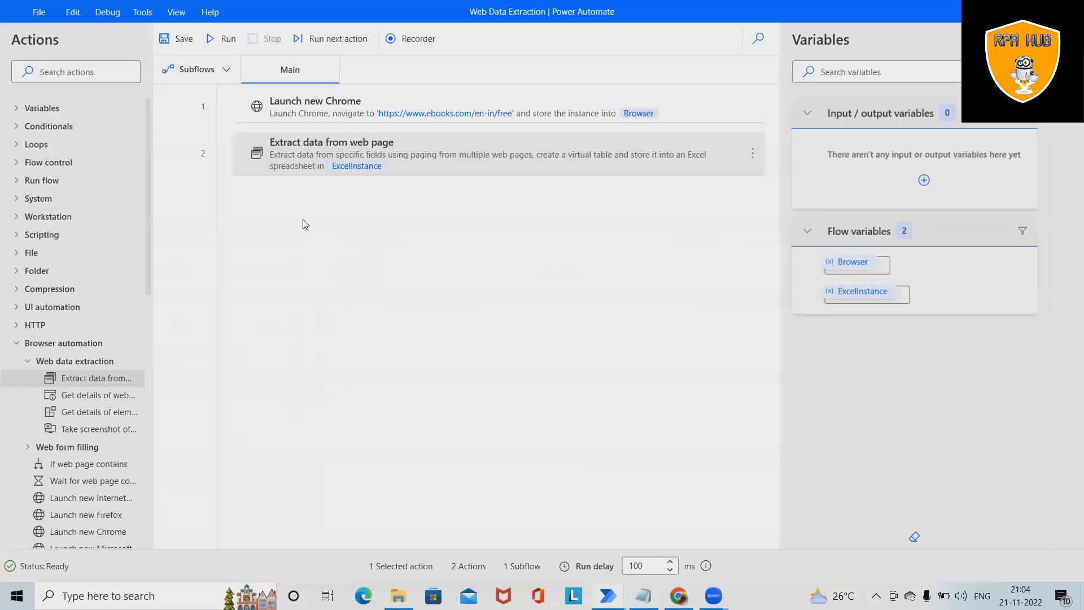
{"action": "left_click", "coordinate": [77, 71]}
{"action": "type", "text": "close"}
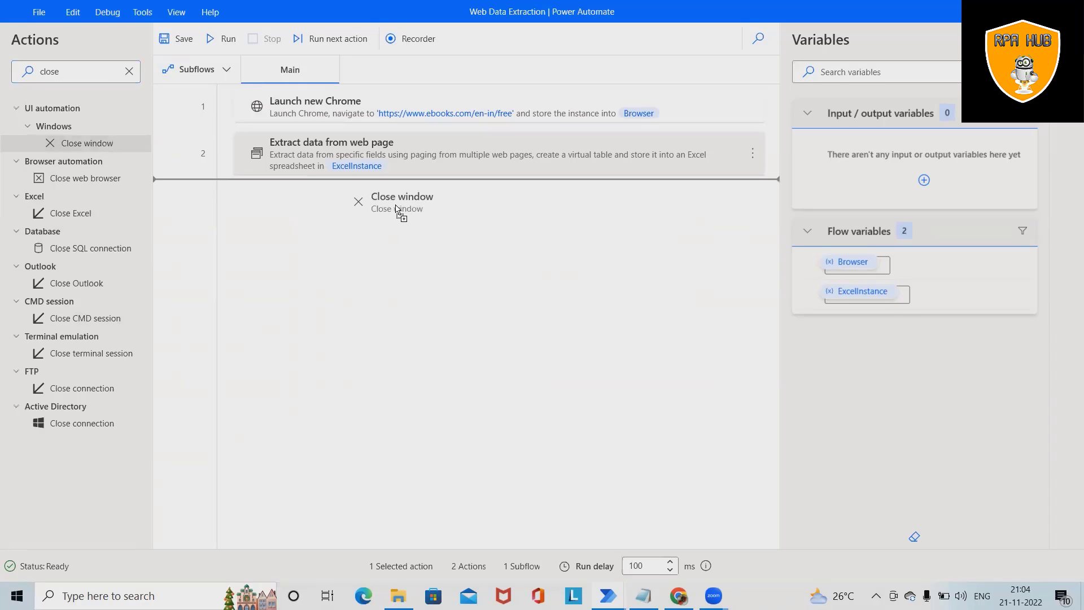
Add a Close web browser step after the extraction, then run the three-action flow
{"action": "double_click", "coordinate": [402, 202]}
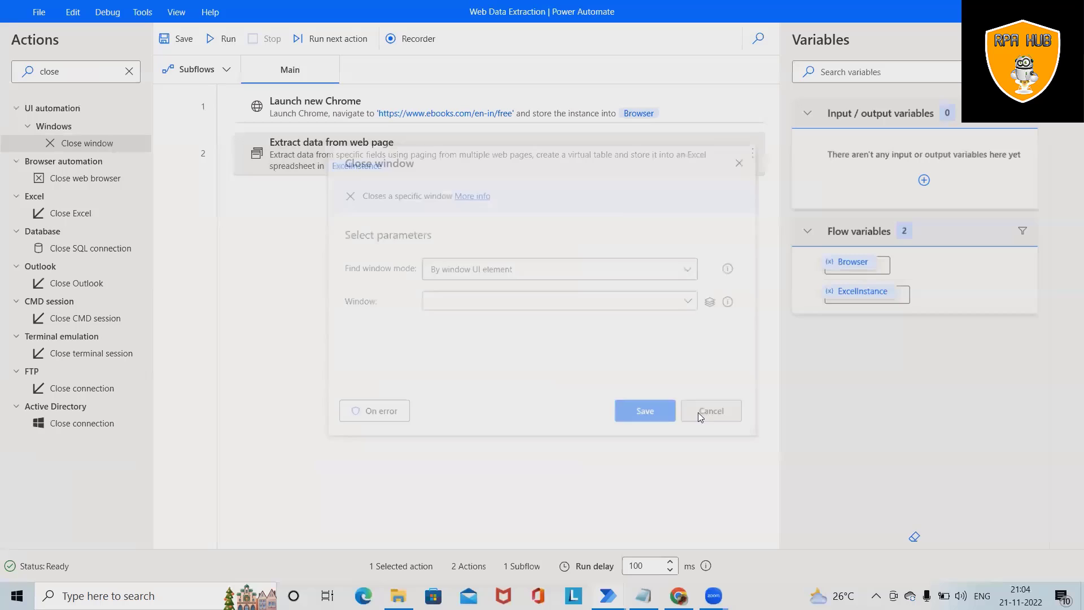
{"action": "left_click", "coordinate": [710, 410]}
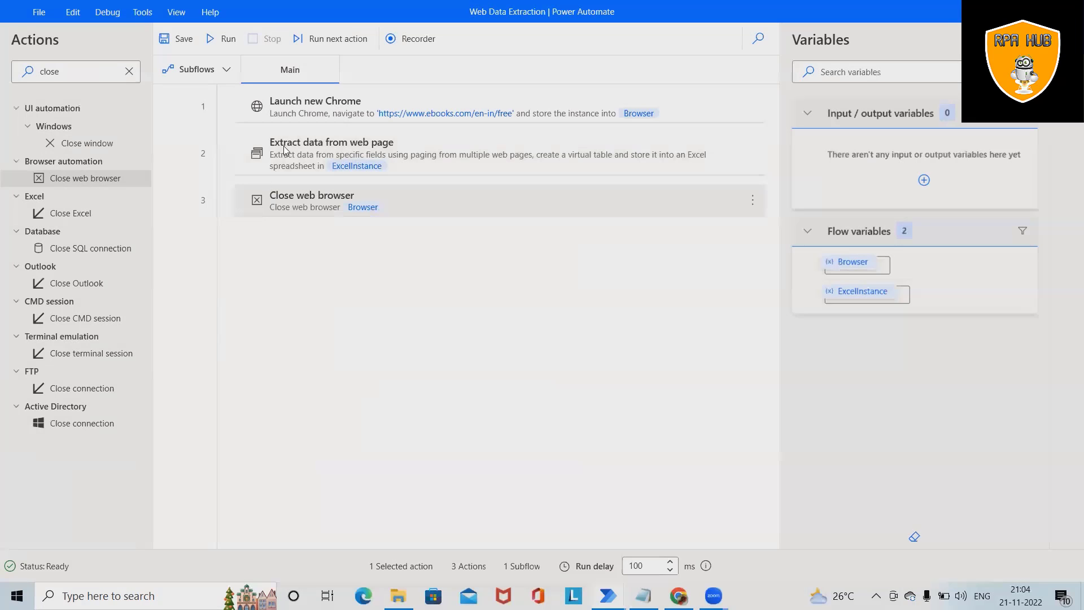
{"action": "left_click", "coordinate": [177, 38]}
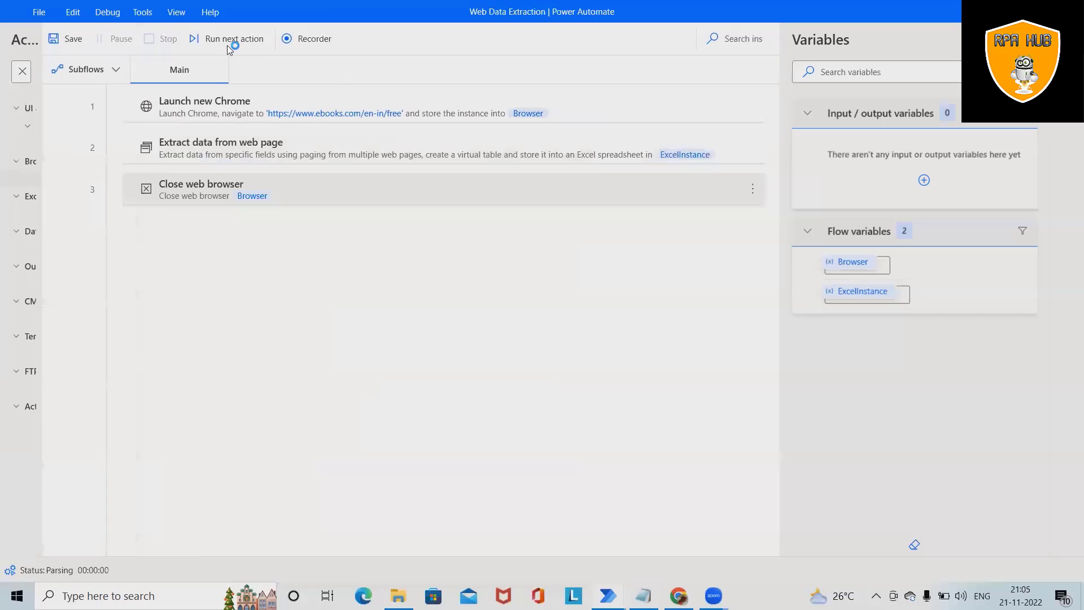
{"action": "left_click", "coordinate": [233, 38]}
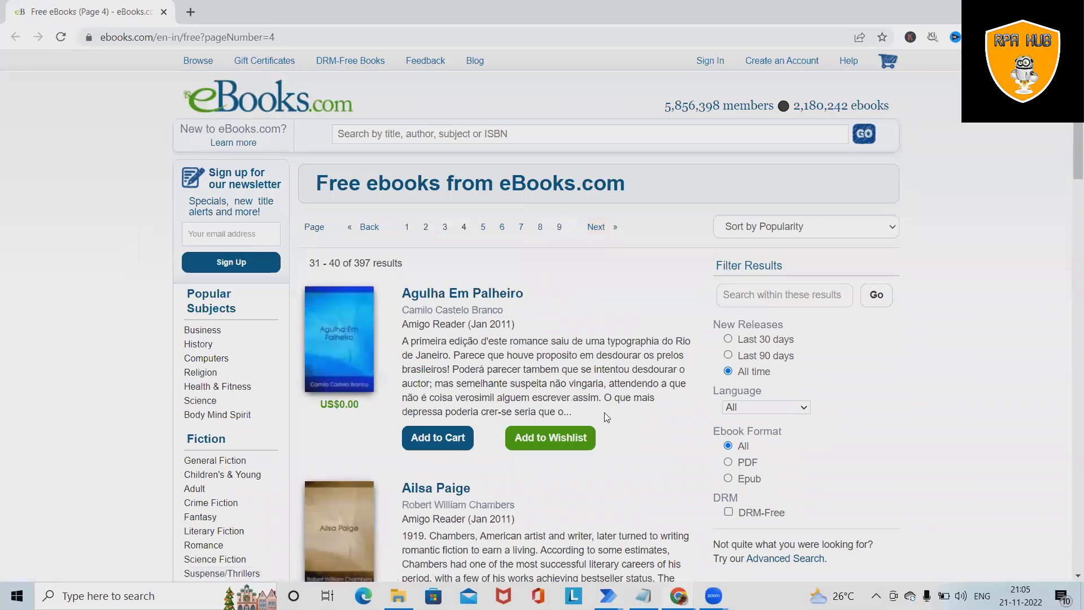
After the run finishes, bring the Excel workbook of scraped book data to the front
{"action": "left_click", "coordinate": [594, 227]}
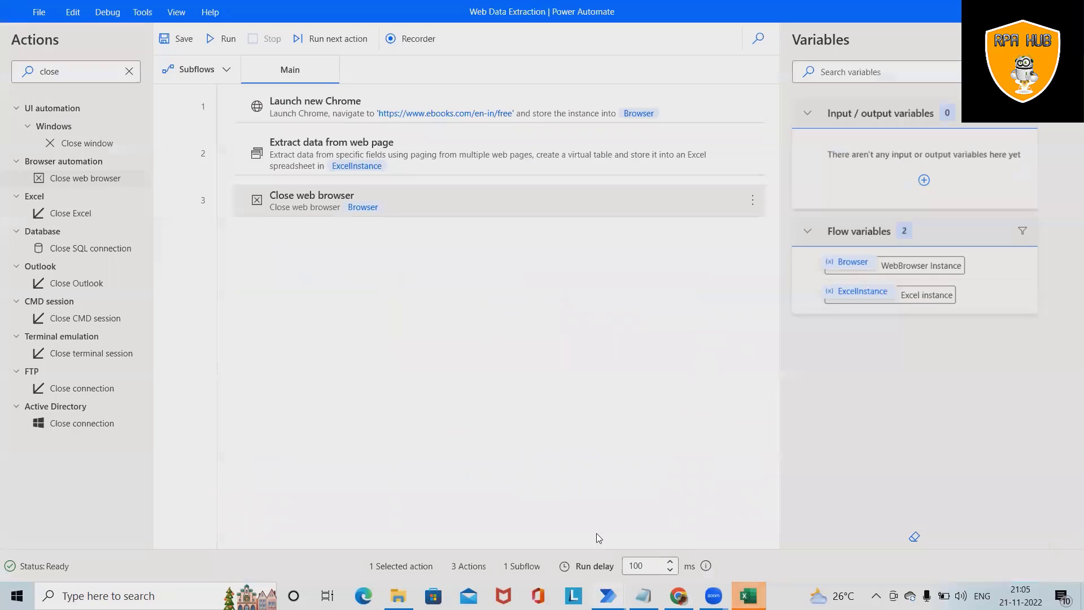
{"action": "left_click", "coordinate": [747, 595]}
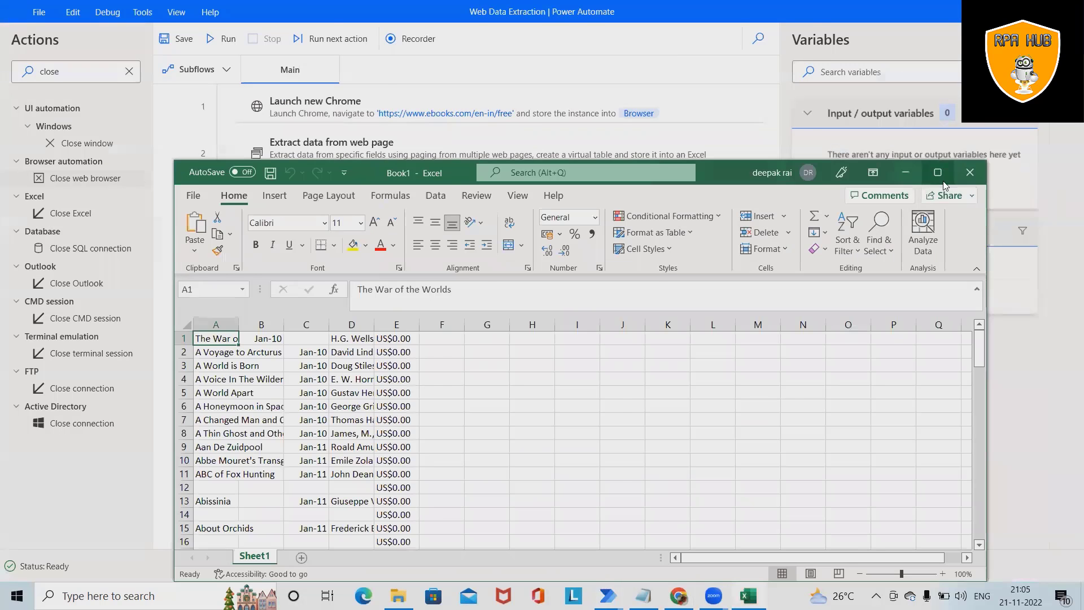
Maximize the scraped-books workbook, scroll through its rows, and close it without saving
{"action": "left_click", "coordinate": [938, 173]}
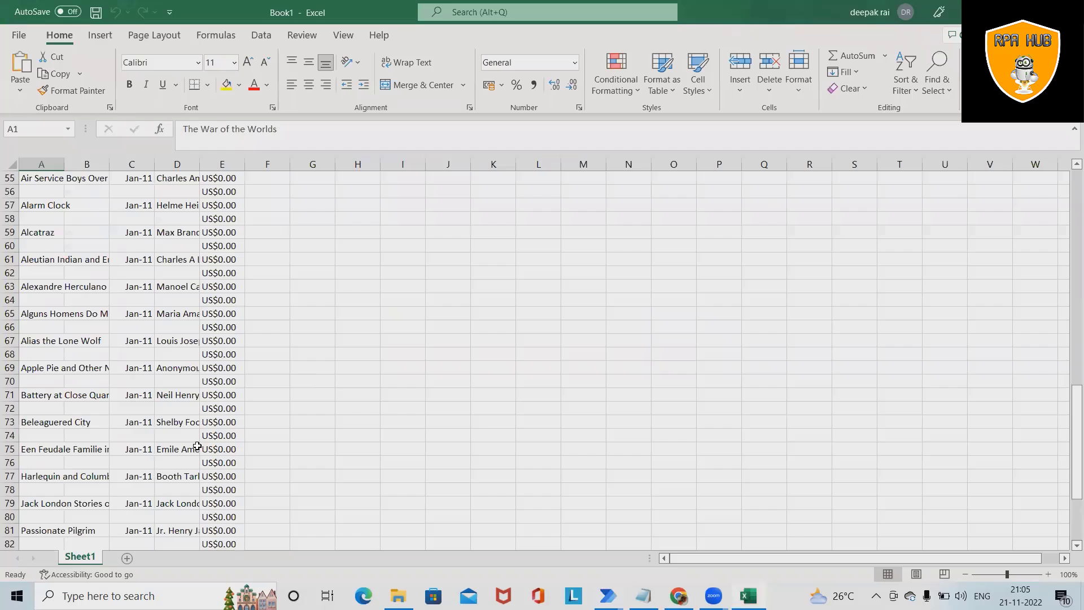
{"action": "scroll", "scroll_direction": "down", "scroll_amount": 3}
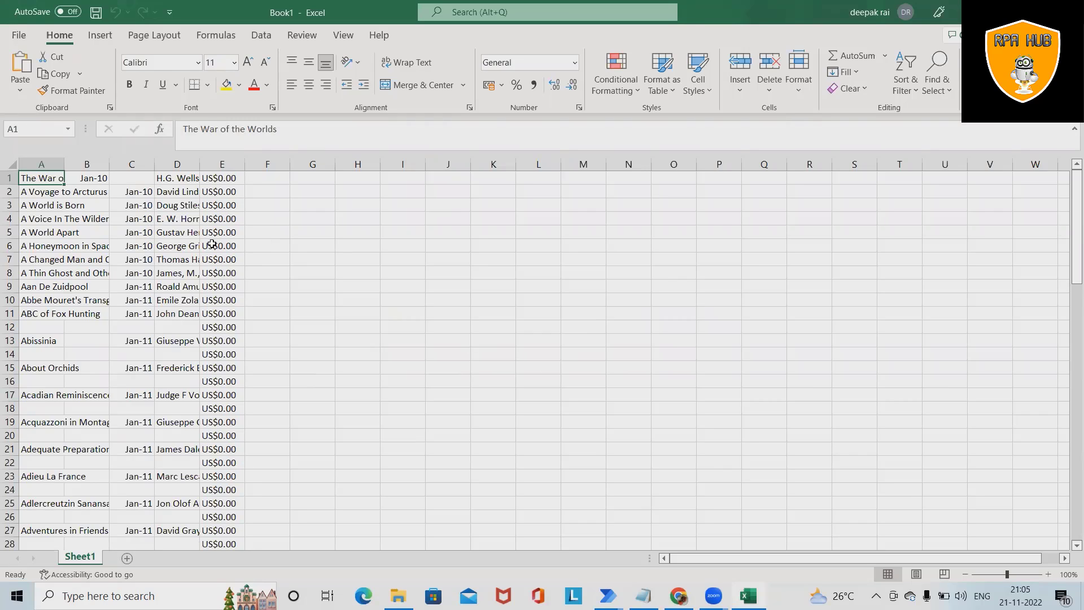
{"action": "mouse_move", "coordinate": [65, 234]}
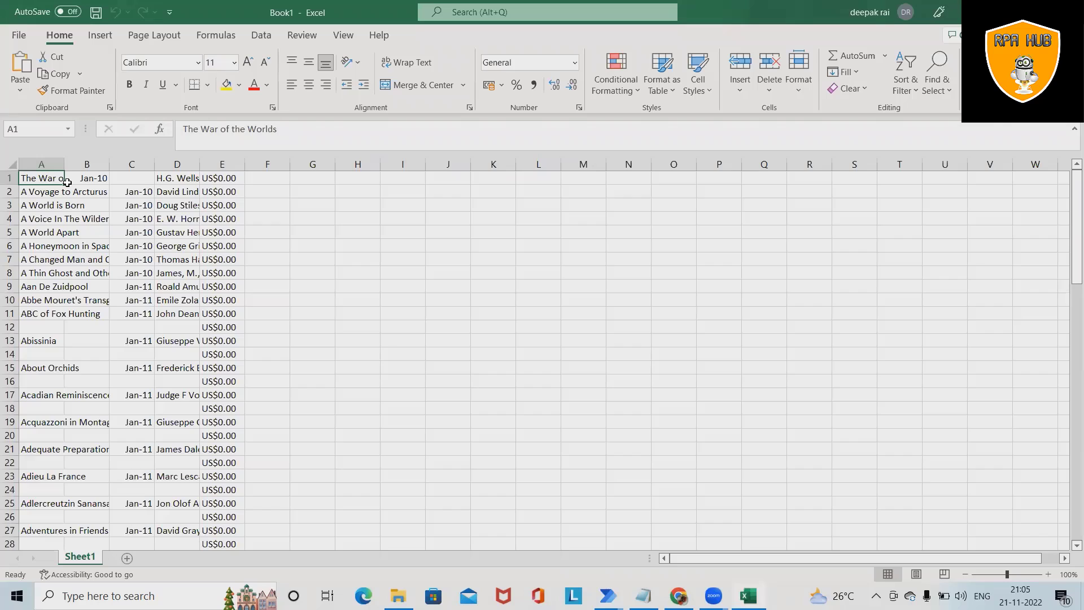
{"action": "mouse_move", "coordinate": [214, 582]}
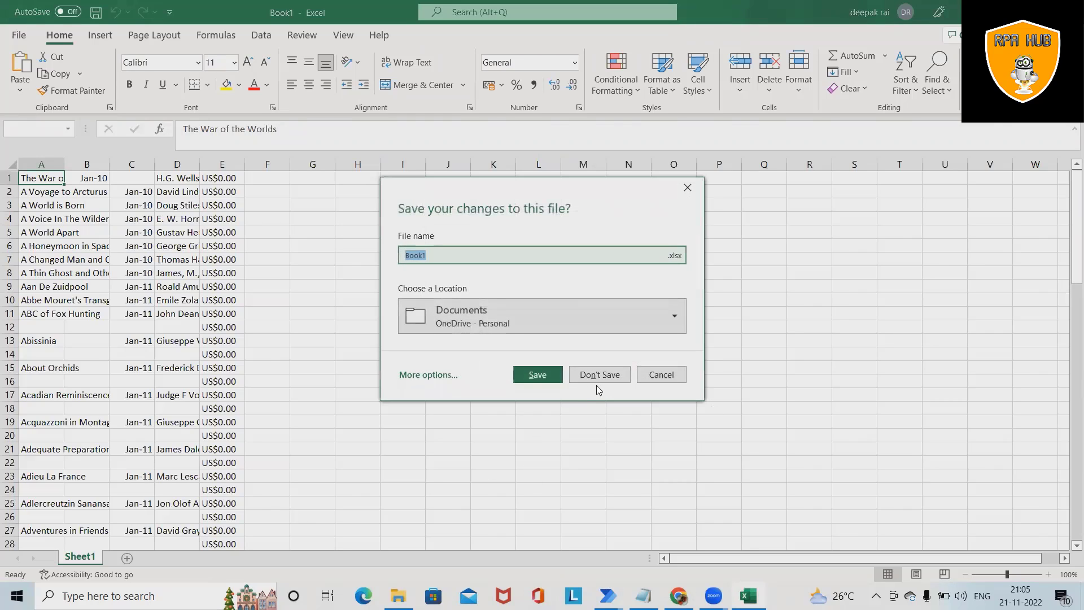
{"action": "left_click", "coordinate": [598, 374]}
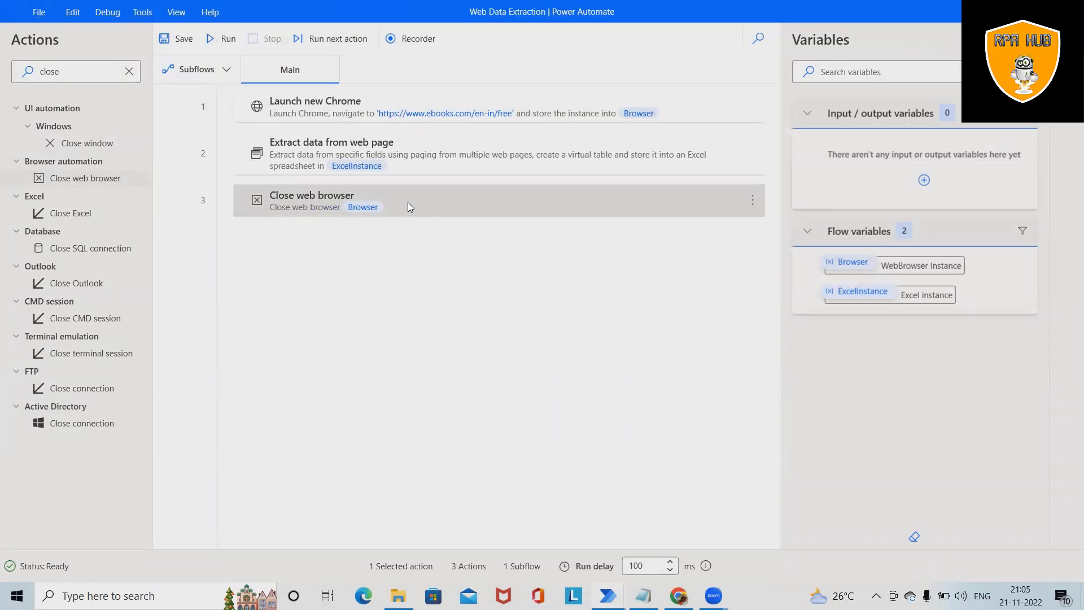
{"action": "left_click", "coordinate": [484, 154]}
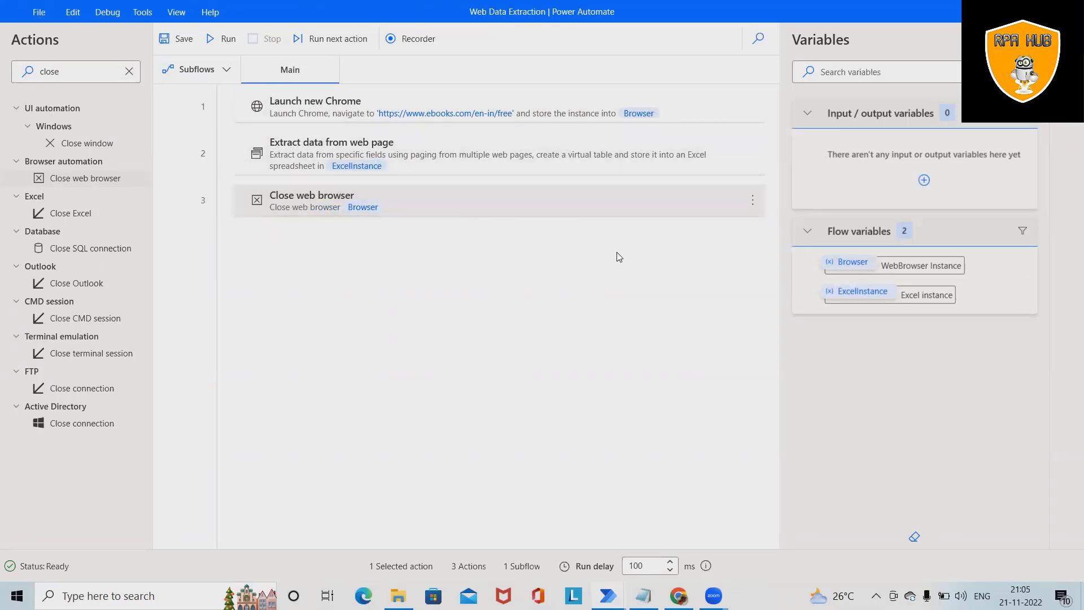
{"action": "mouse_move", "coordinate": [588, 264]}
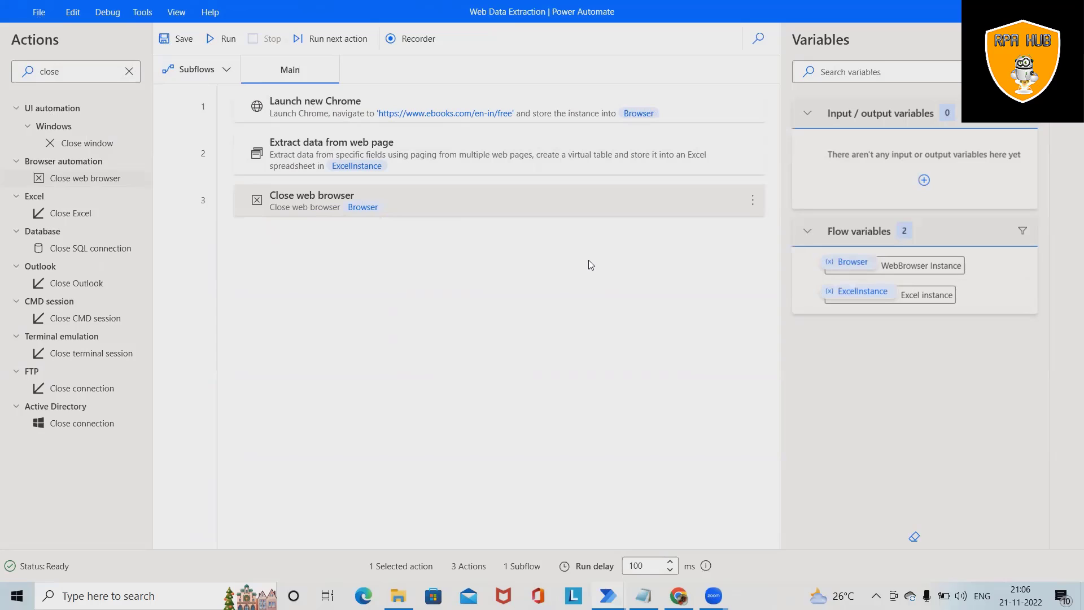
{"action": "mouse_move", "coordinate": [594, 271]}
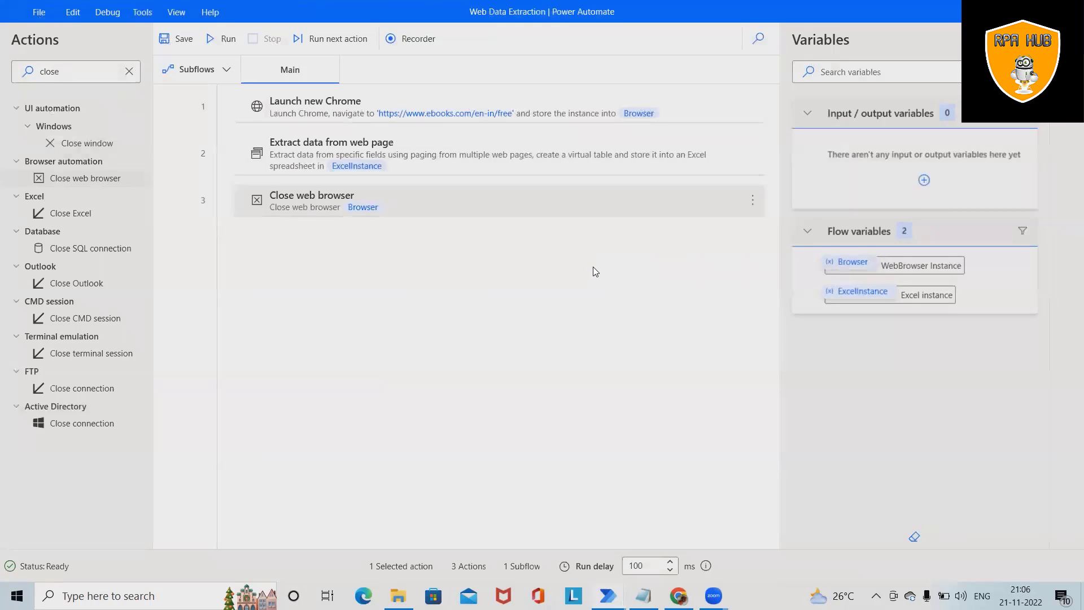